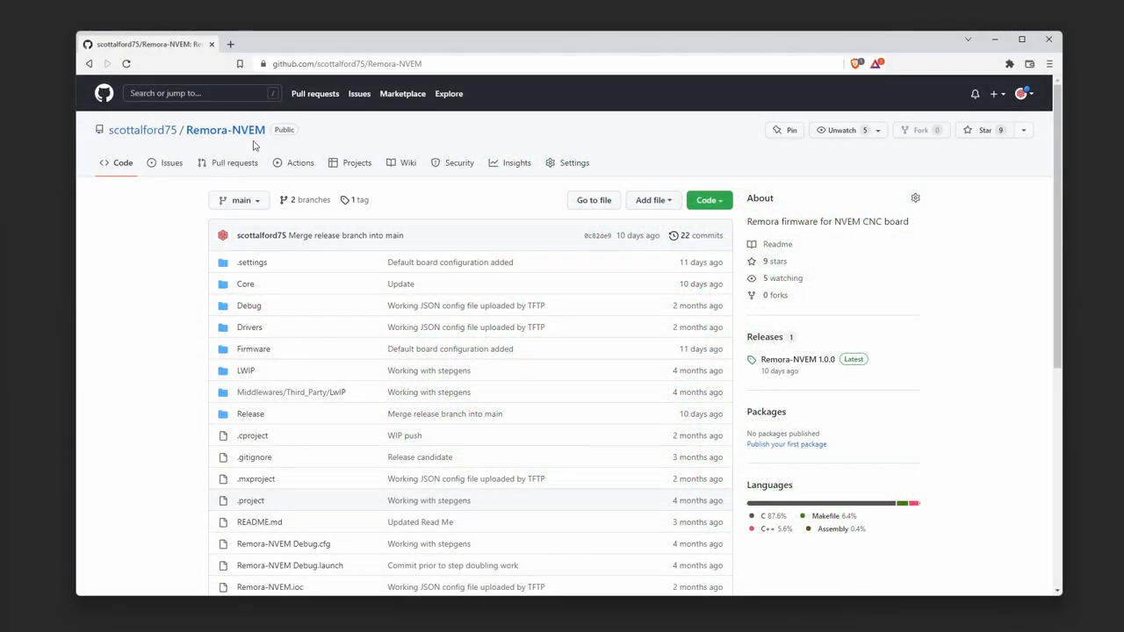
Step: Switch the Remora-NVEM repository to tag 1.0.0 and open its Firmware folder
click(239, 201)
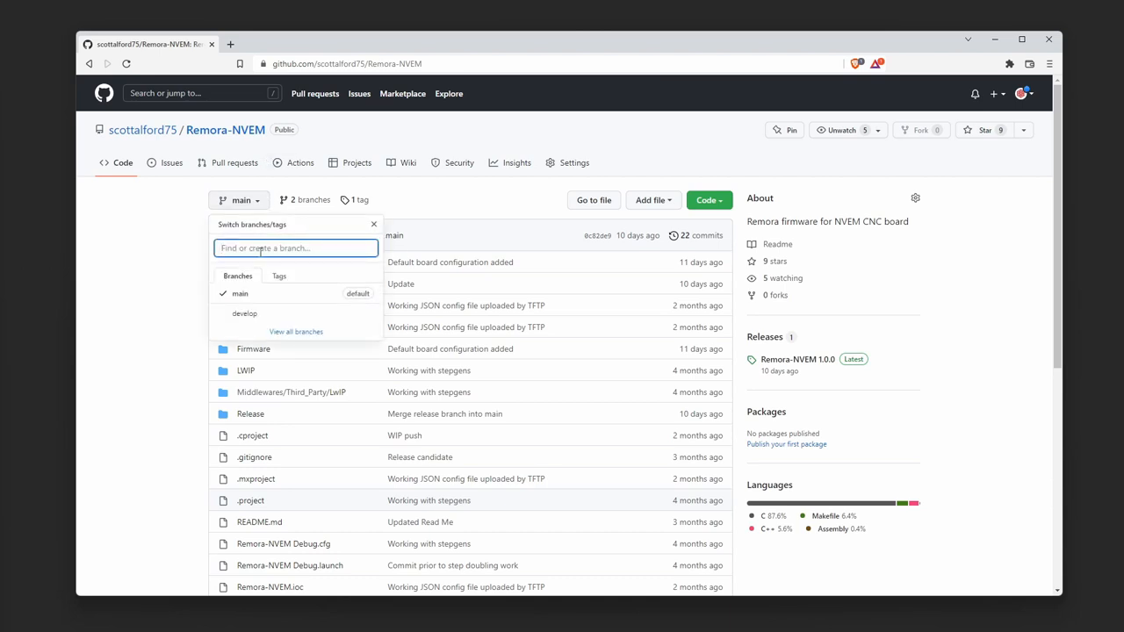
click(278, 276)
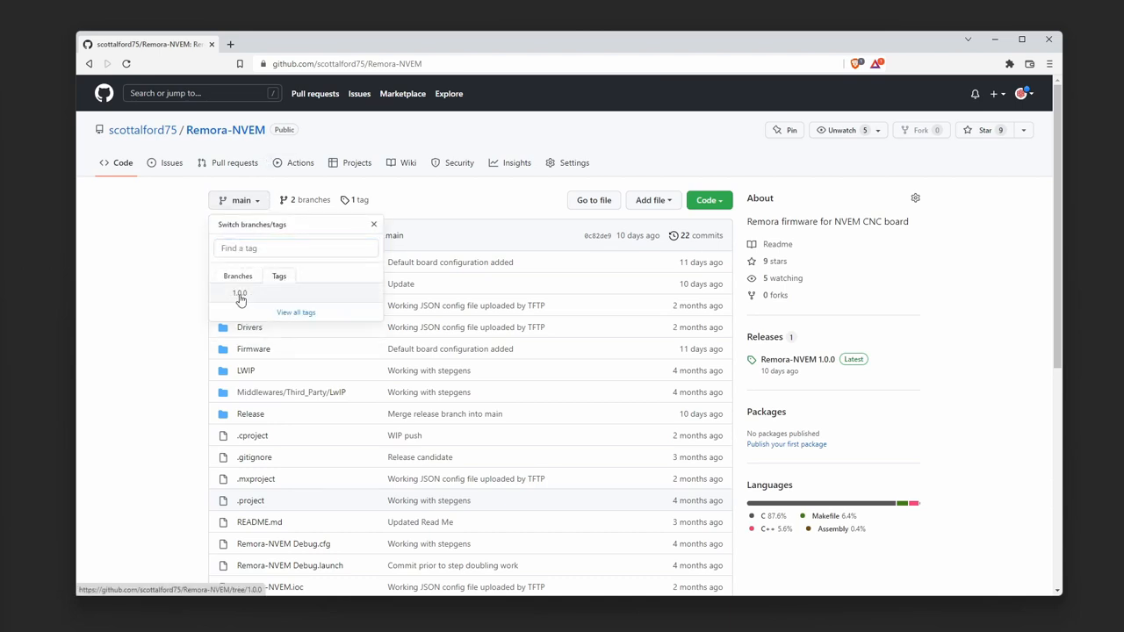
click(239, 294)
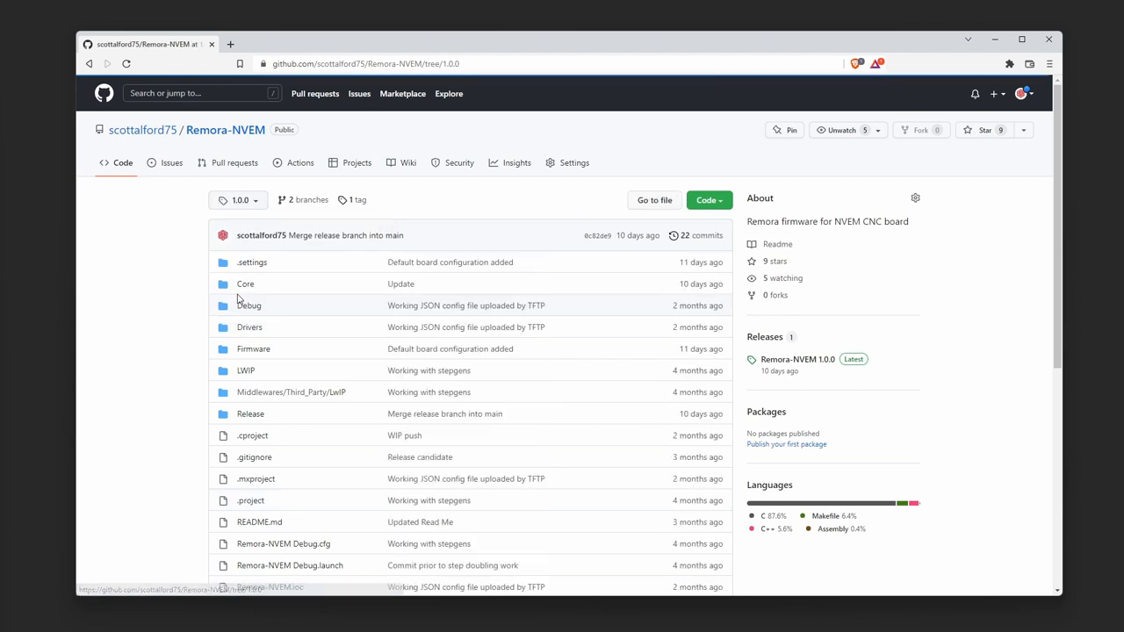
mouse_move(253, 348)
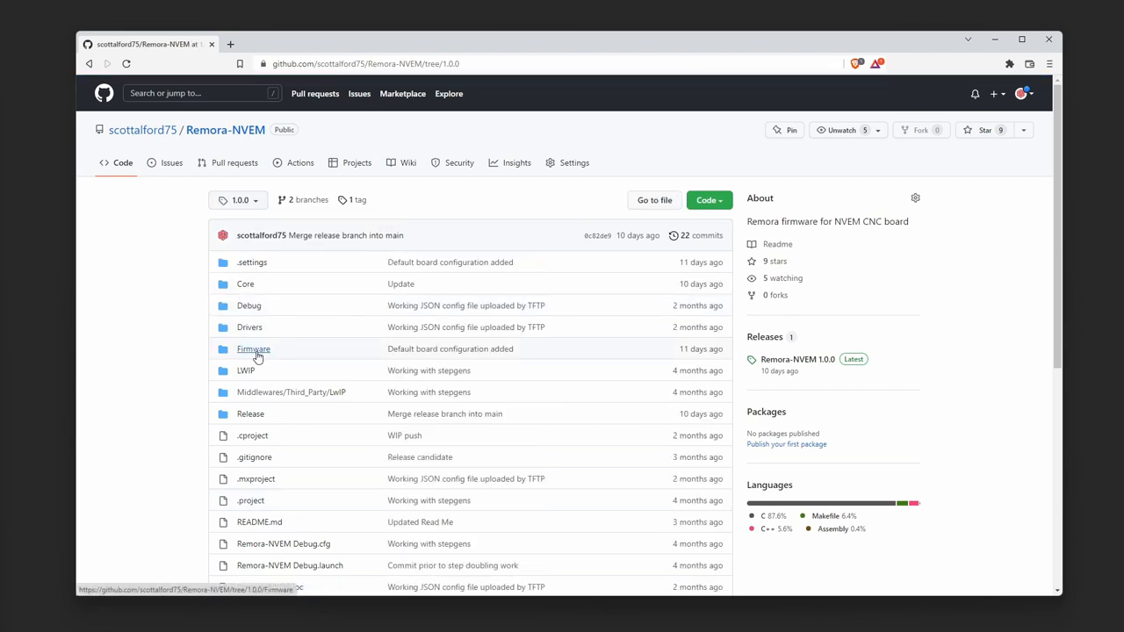
click(253, 347)
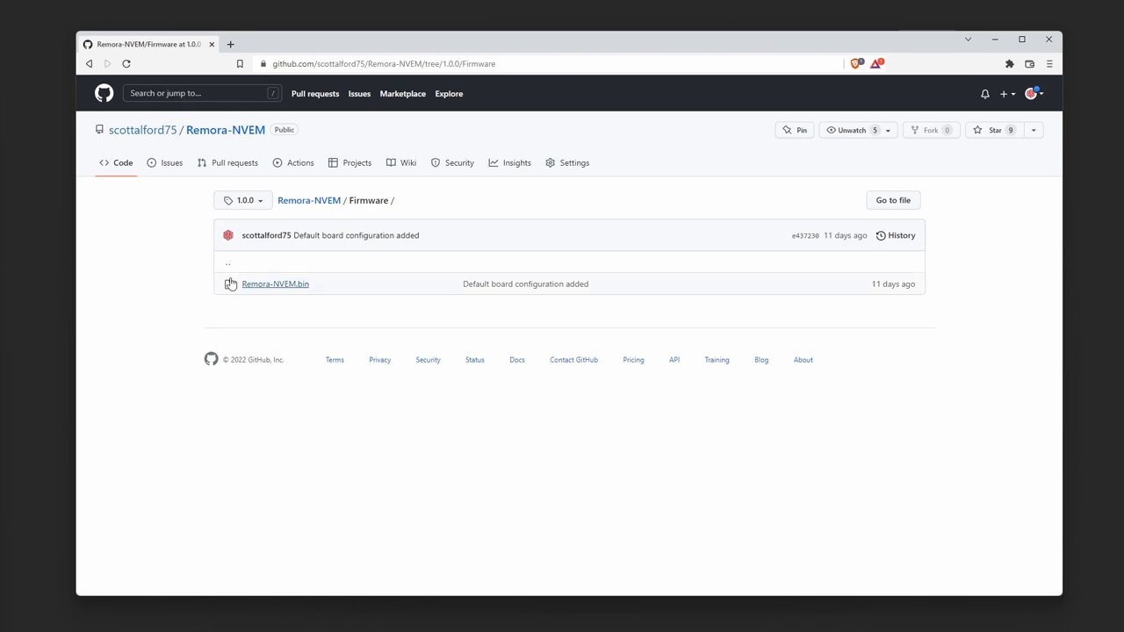
mouse_move(194, 284)
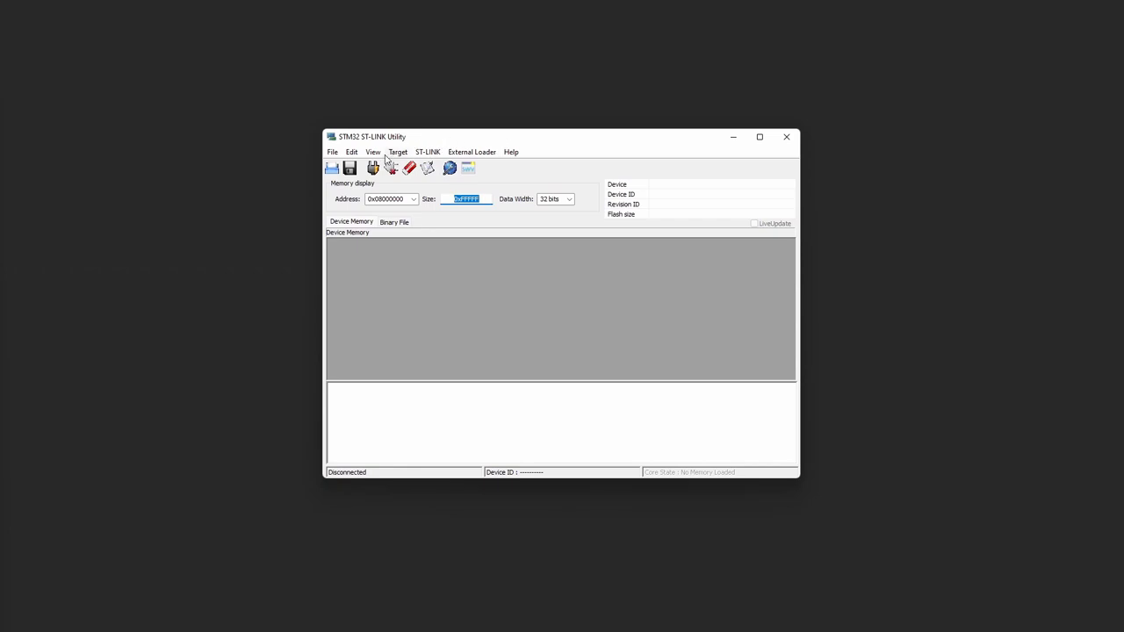
Step: Connect to the attached STM32 board via Target > Connect
click(397, 151)
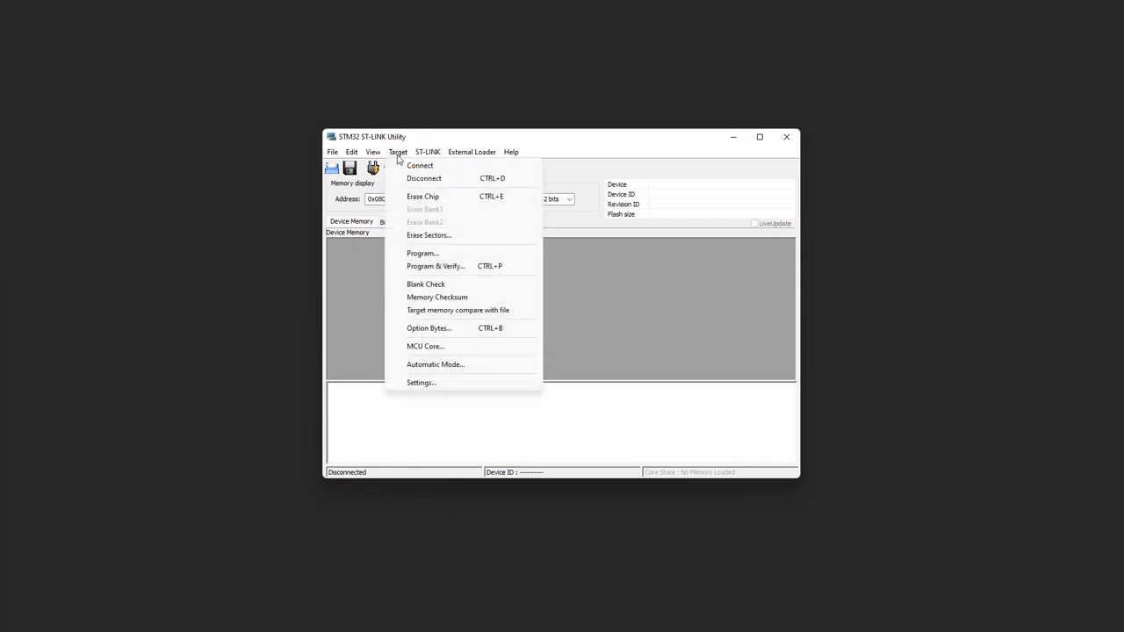
click(419, 165)
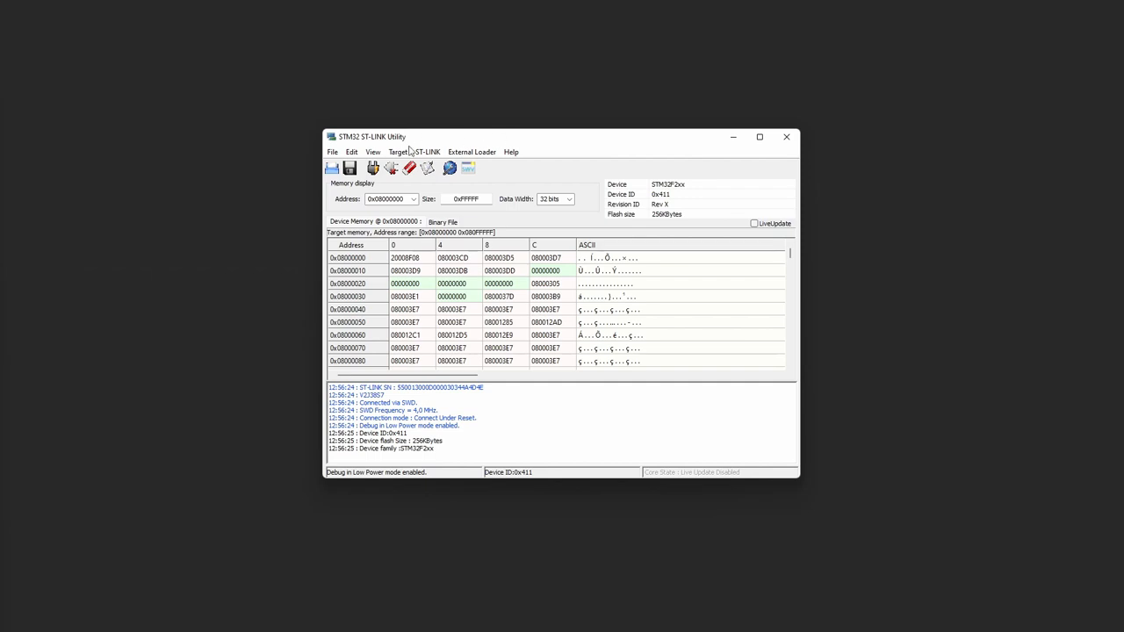
Step: Load the Remora-NVEM.bin firmware file into ST-LINK Utility
click(332, 151)
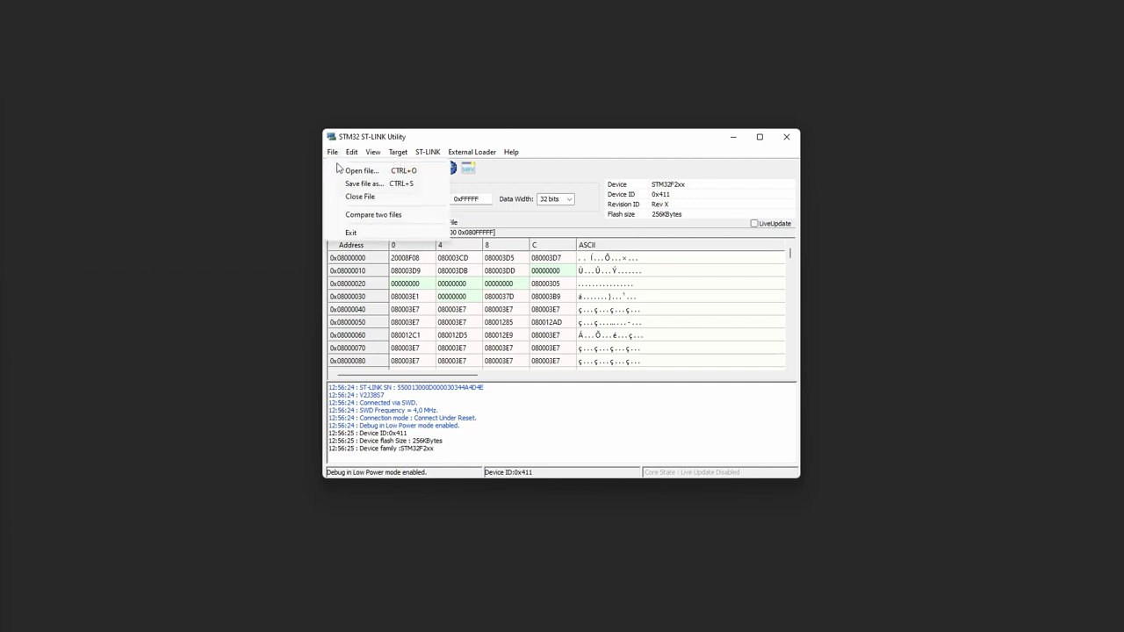
click(360, 170)
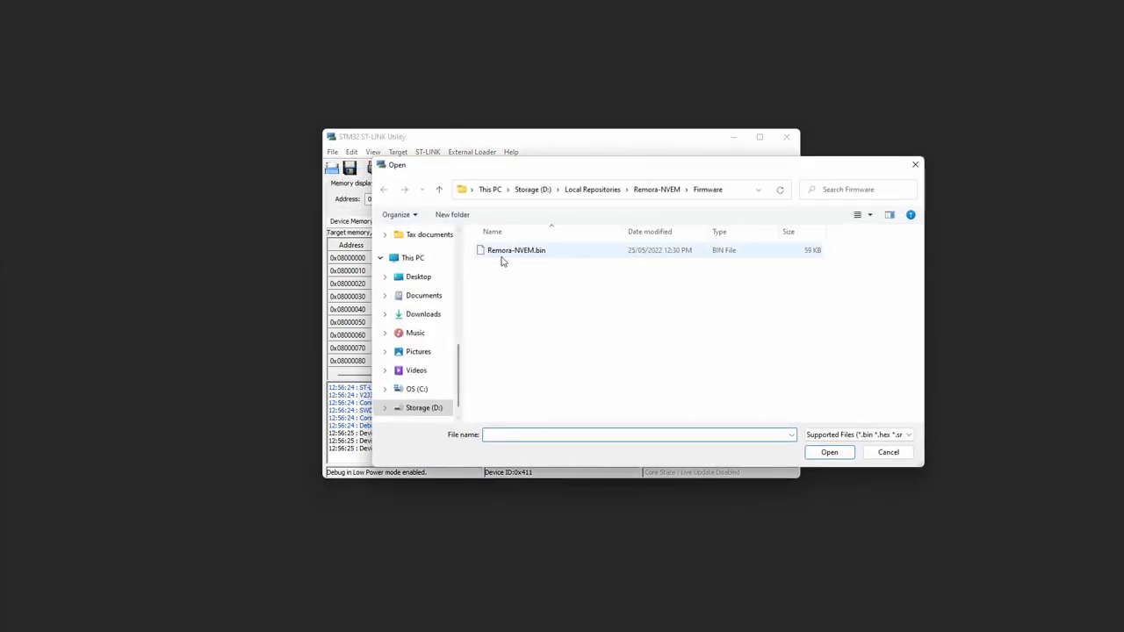
mouse_move(517, 249)
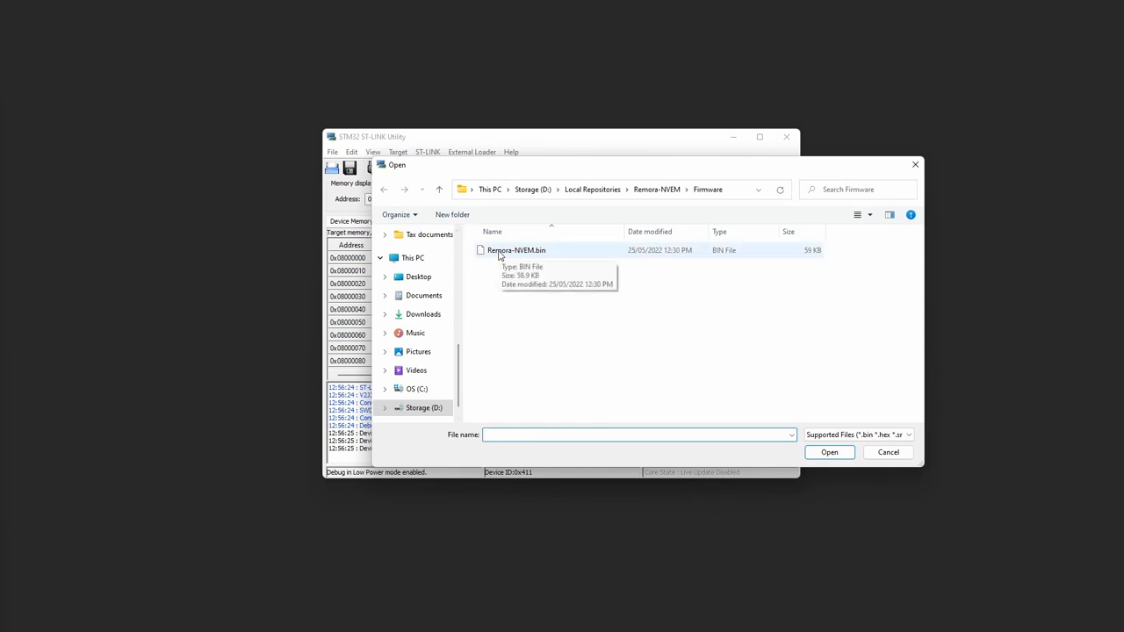
click(516, 249)
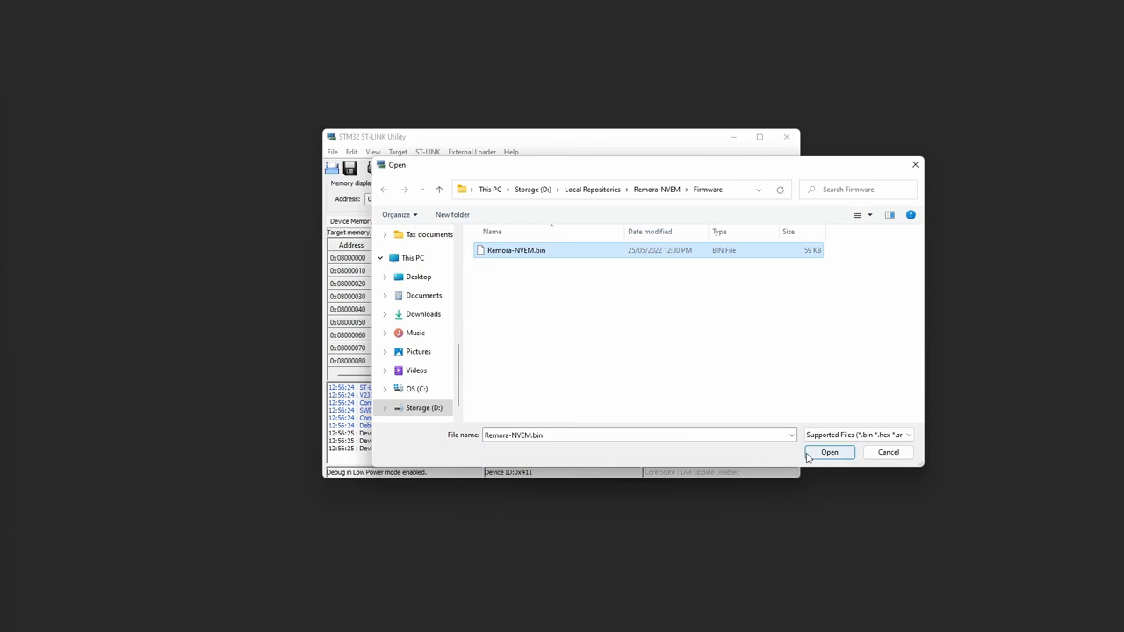
click(829, 453)
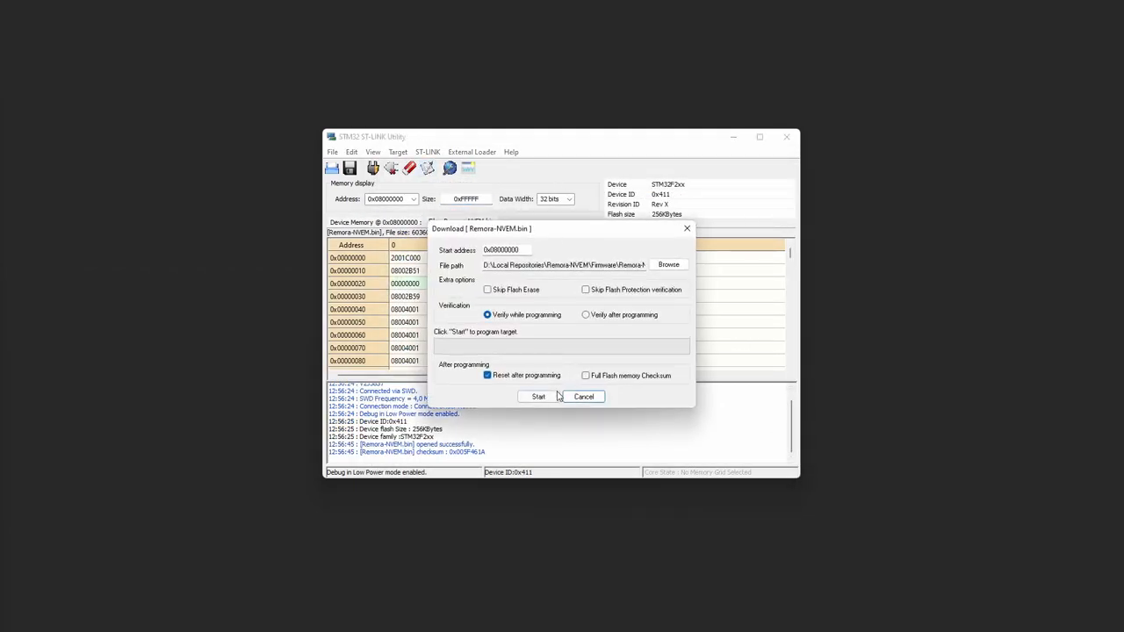
Step: Start programming the loaded firmware onto the board
click(538, 397)
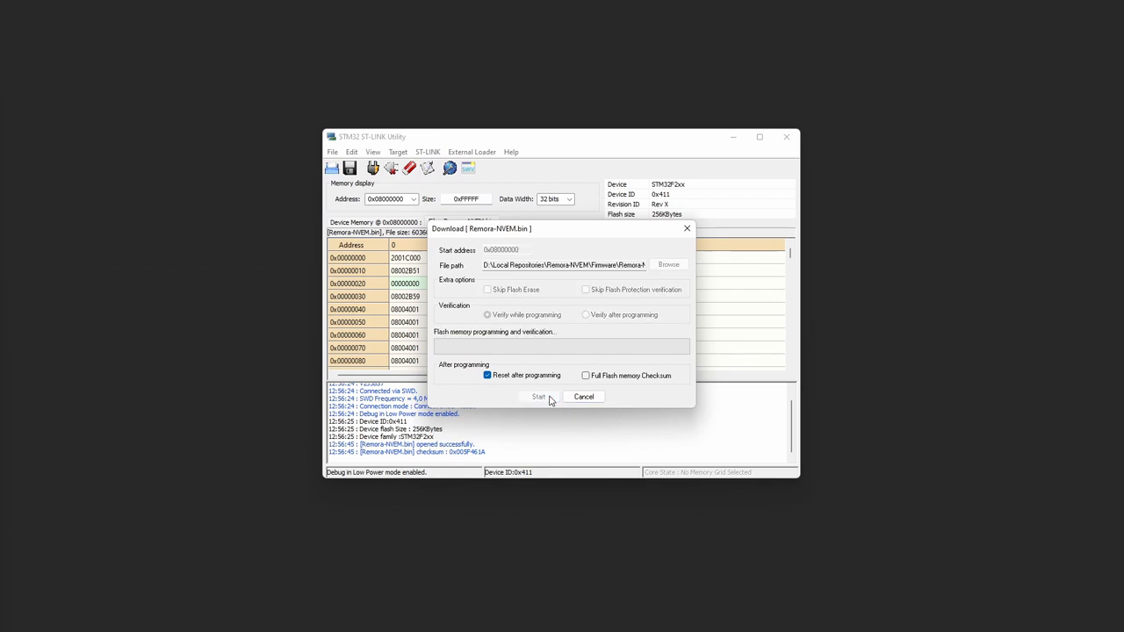
click(537, 397)
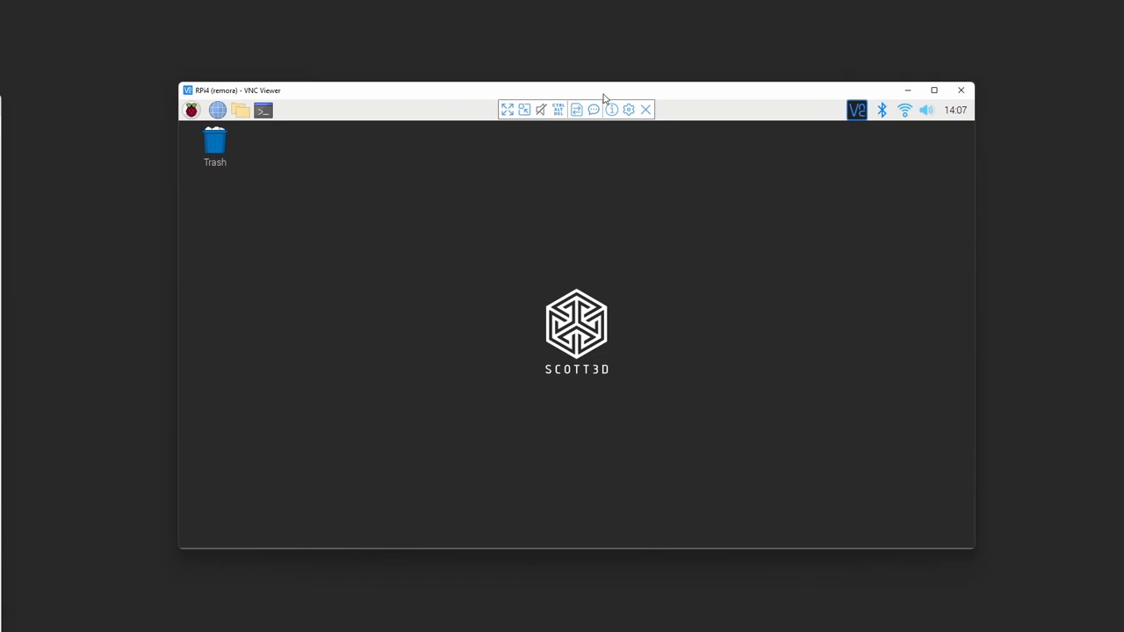
mouse_move(495, 99)
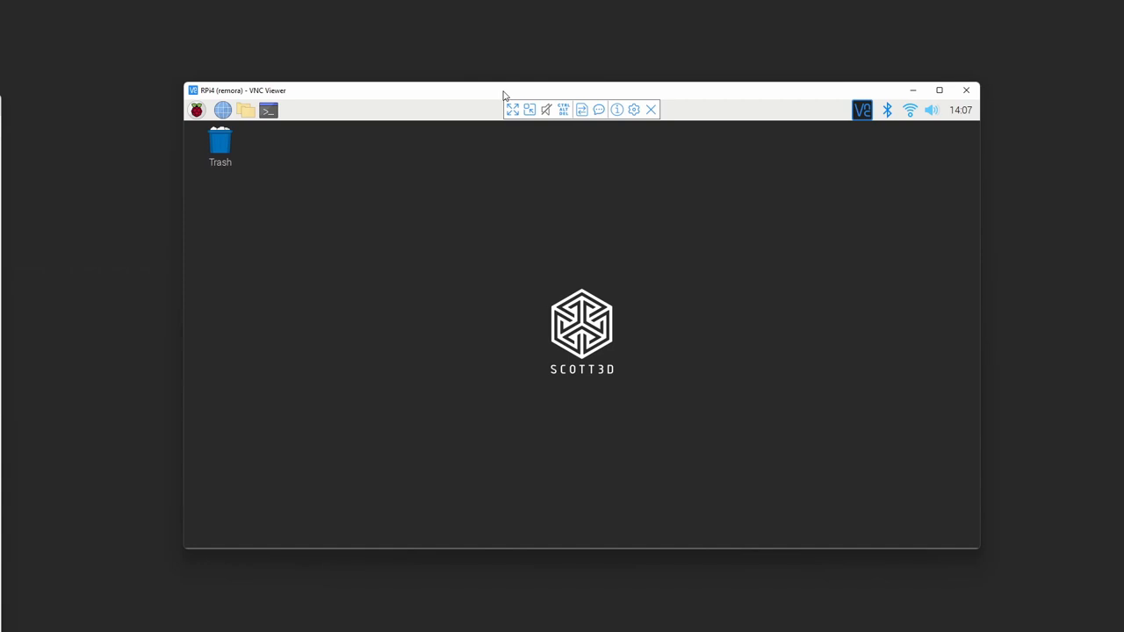
mouse_move(464, 99)
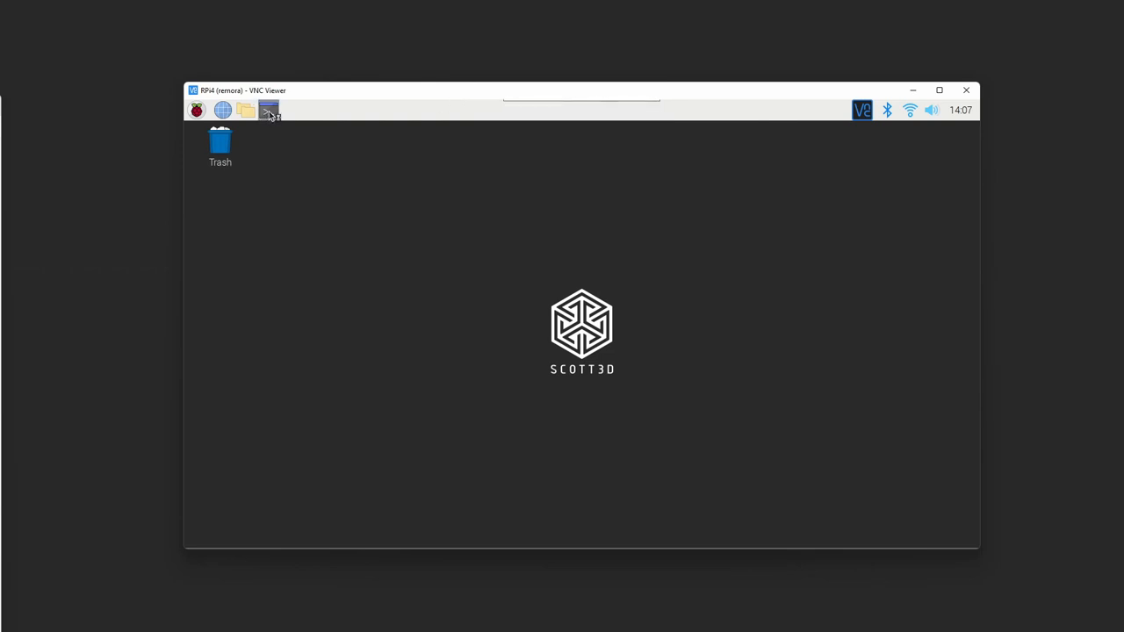
Step: Edit /etc/dhcpcd.conf in nano to give eth0 static address 10.10.10.2/24, then save and exit
click(267, 109)
text(sudo nano)
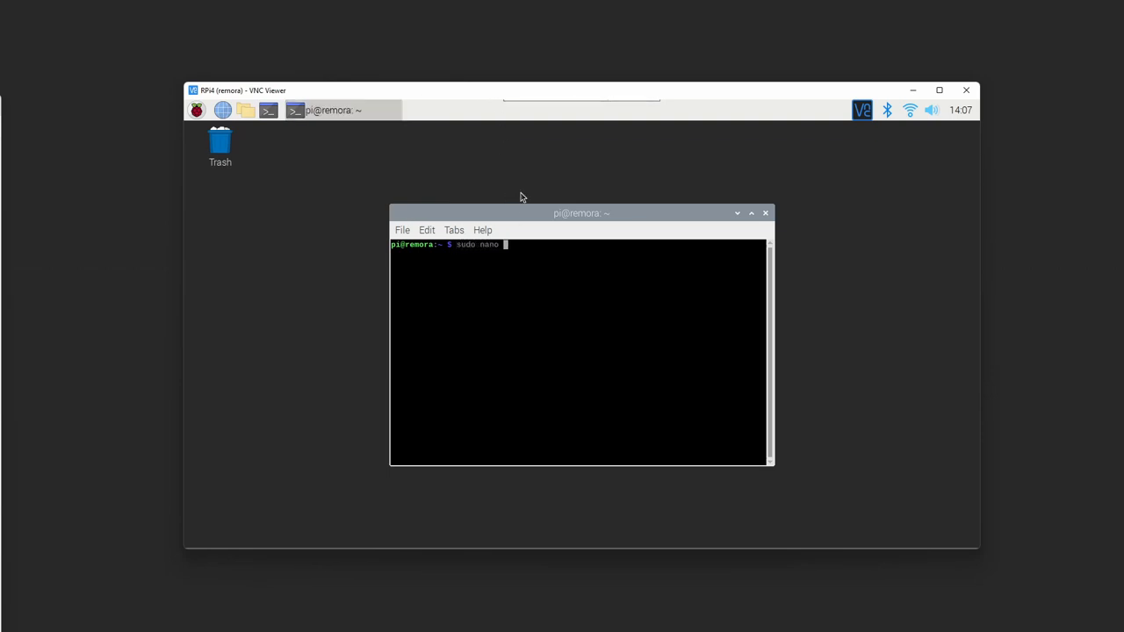
text(/etc/)
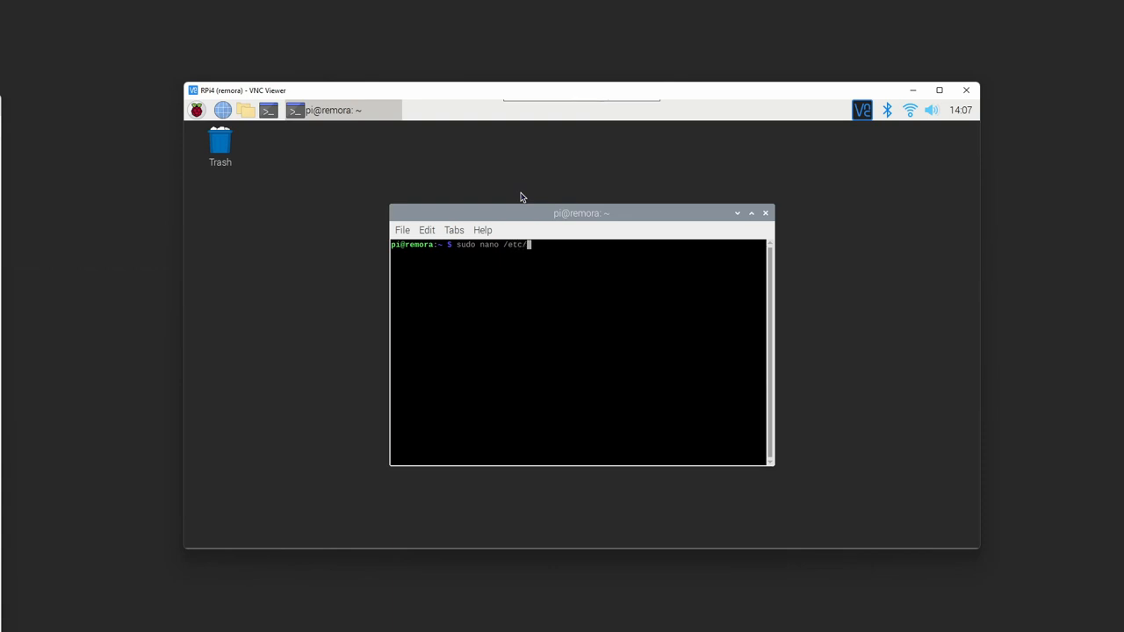
text(dh)
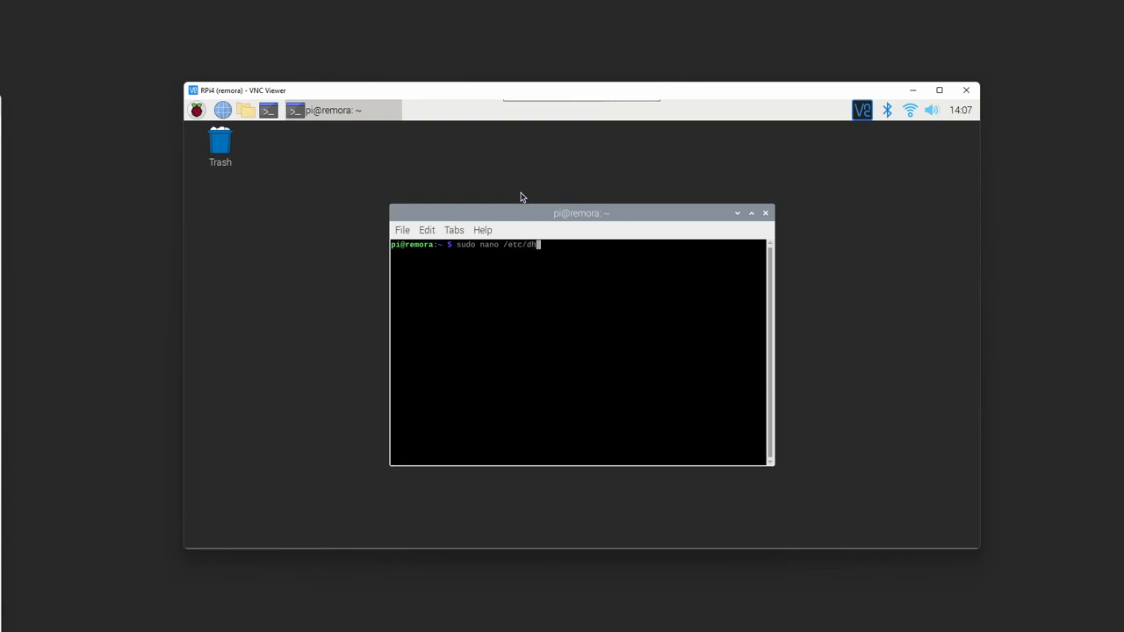
text(cpcd.conf)
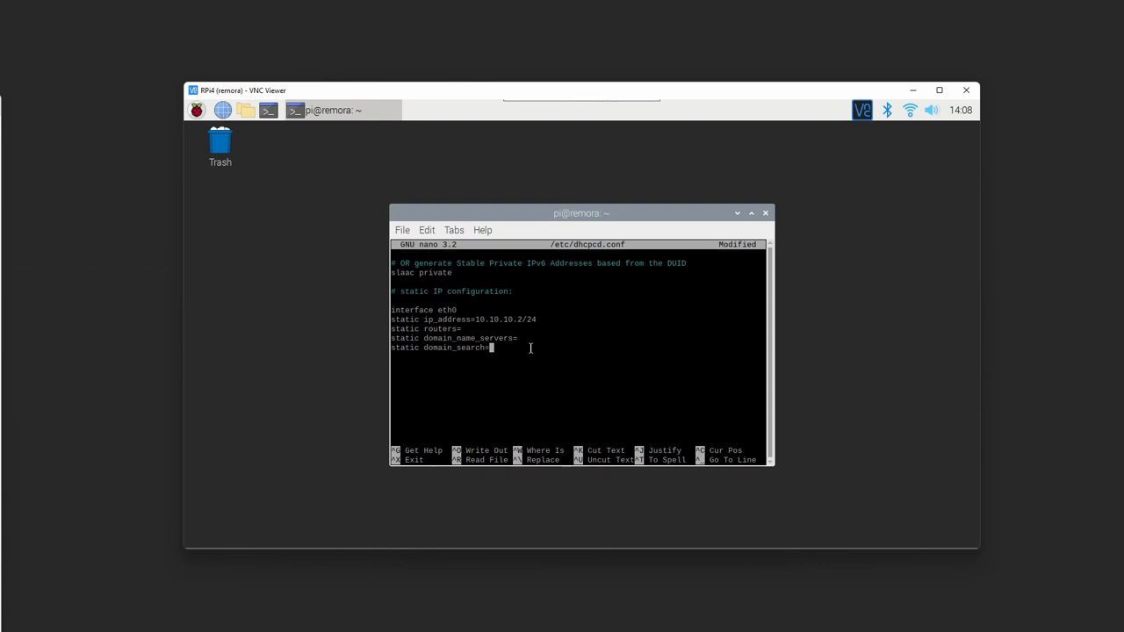
key(ctrl+x)
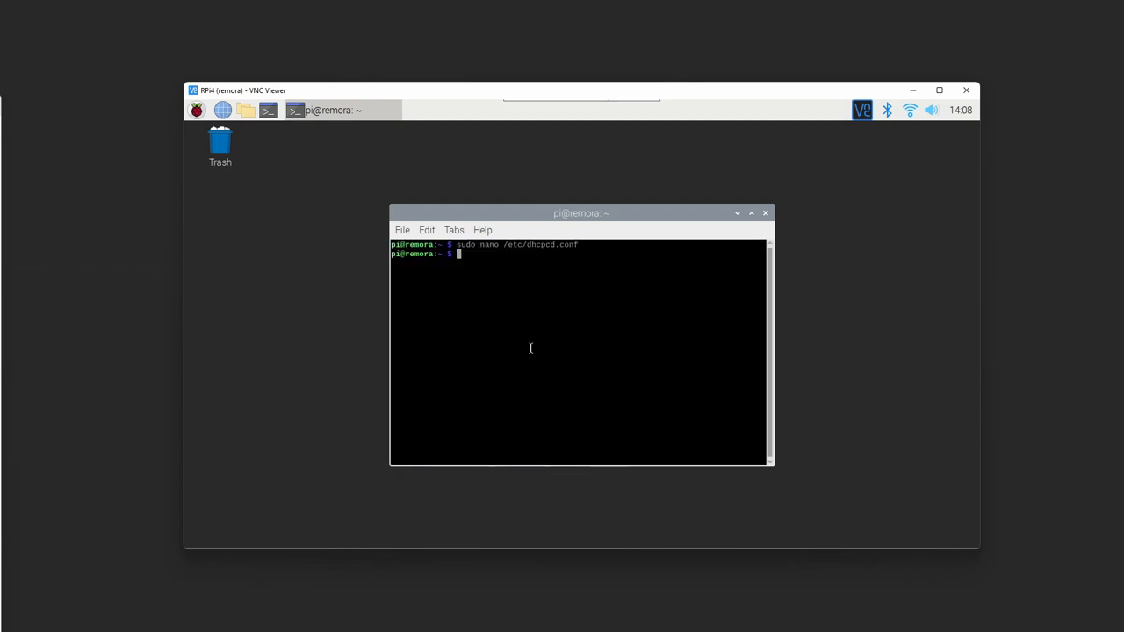
Step: Reboot the Pi, dismiss the SSH password warning and reopen a terminal
text(sudo b)
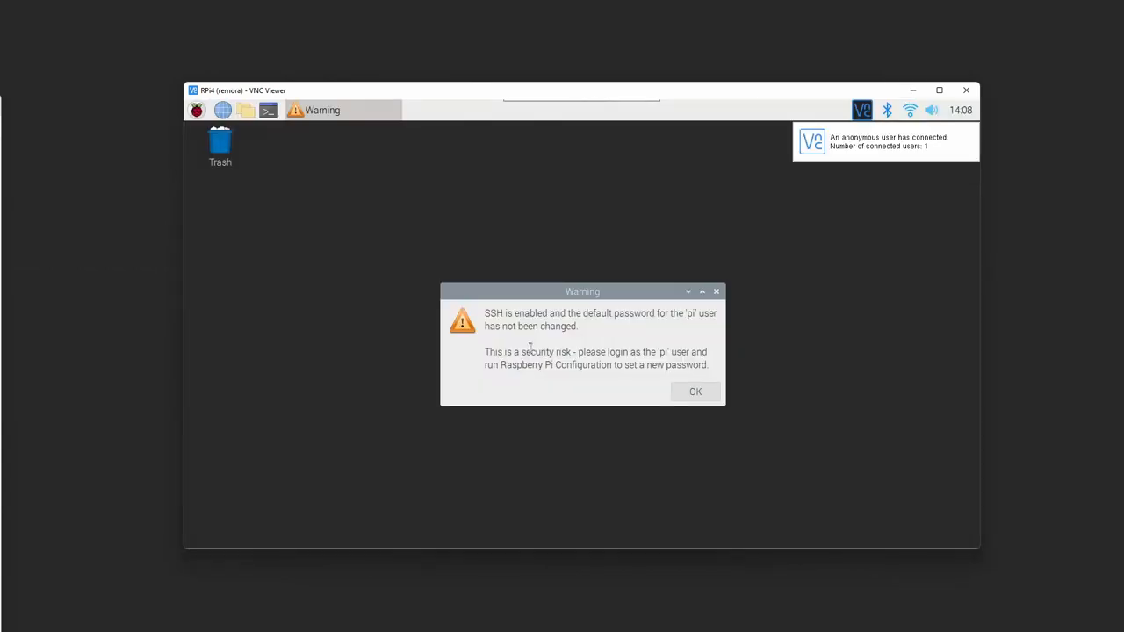
click(696, 392)
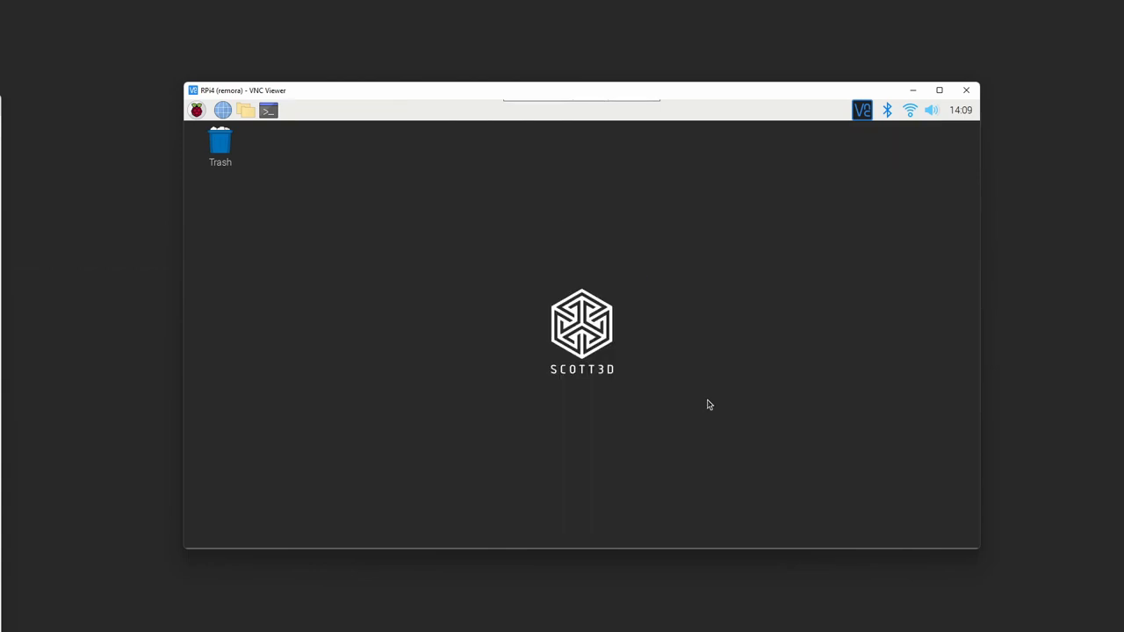
click(267, 109)
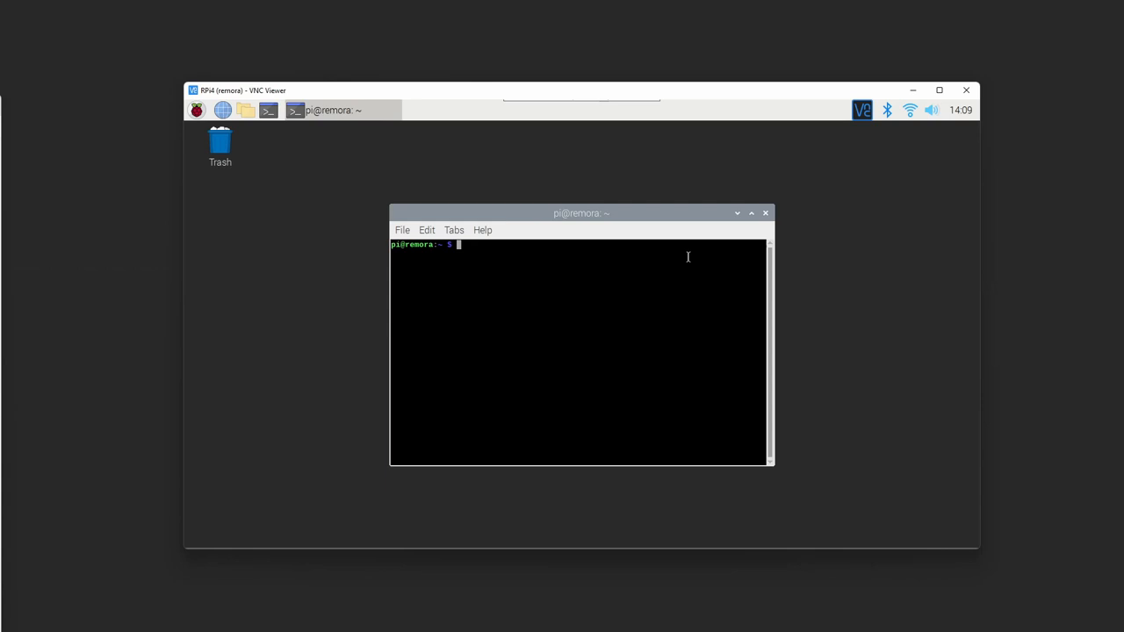
Step: Run ifconfig to confirm eth0 has address 10.10.10.2
text(ipconfig)
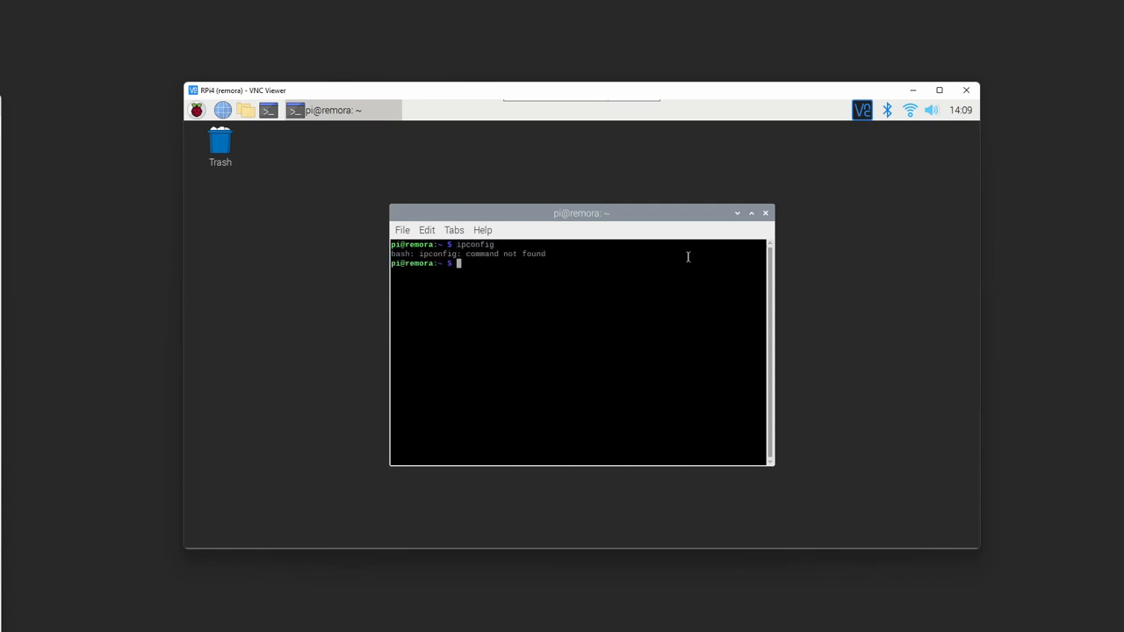
text(i)
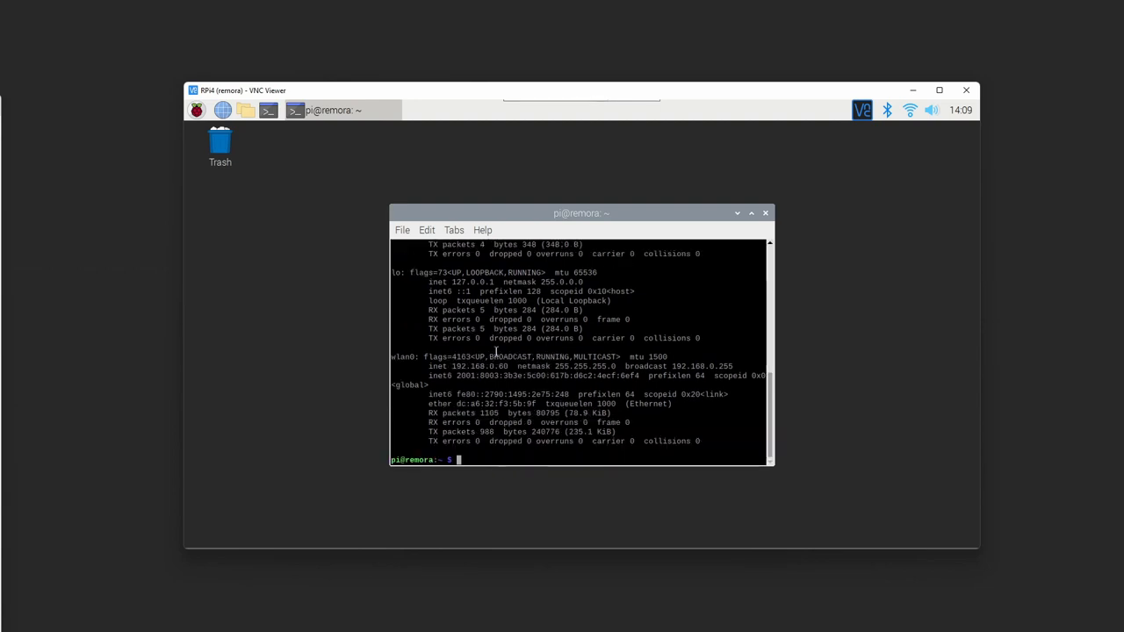
text(ifconfig)
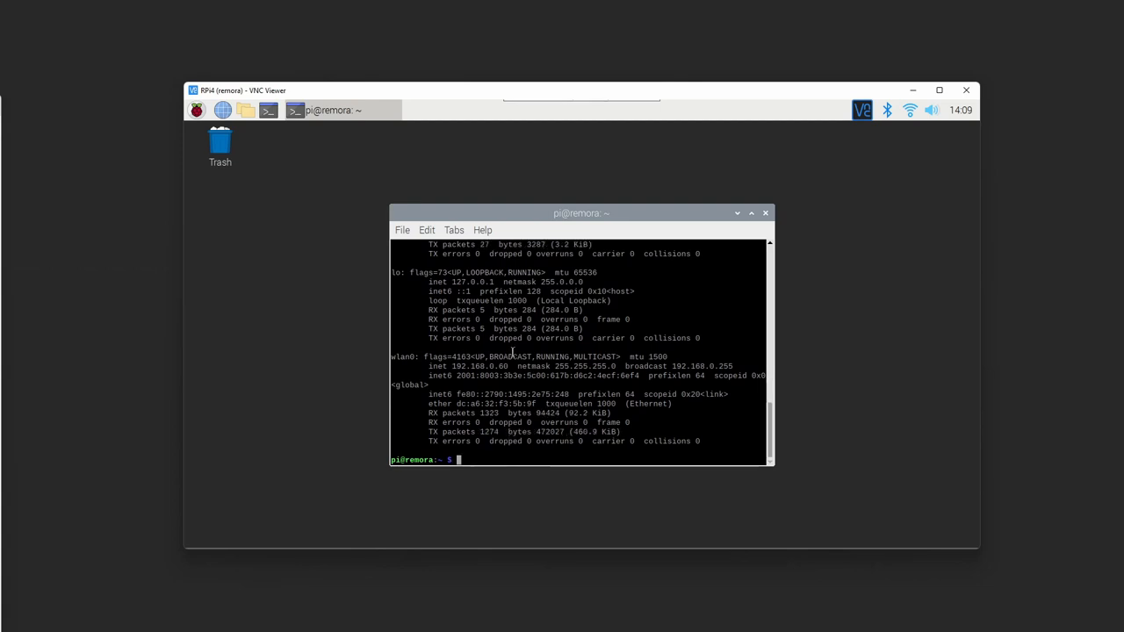
text(ifconfig)
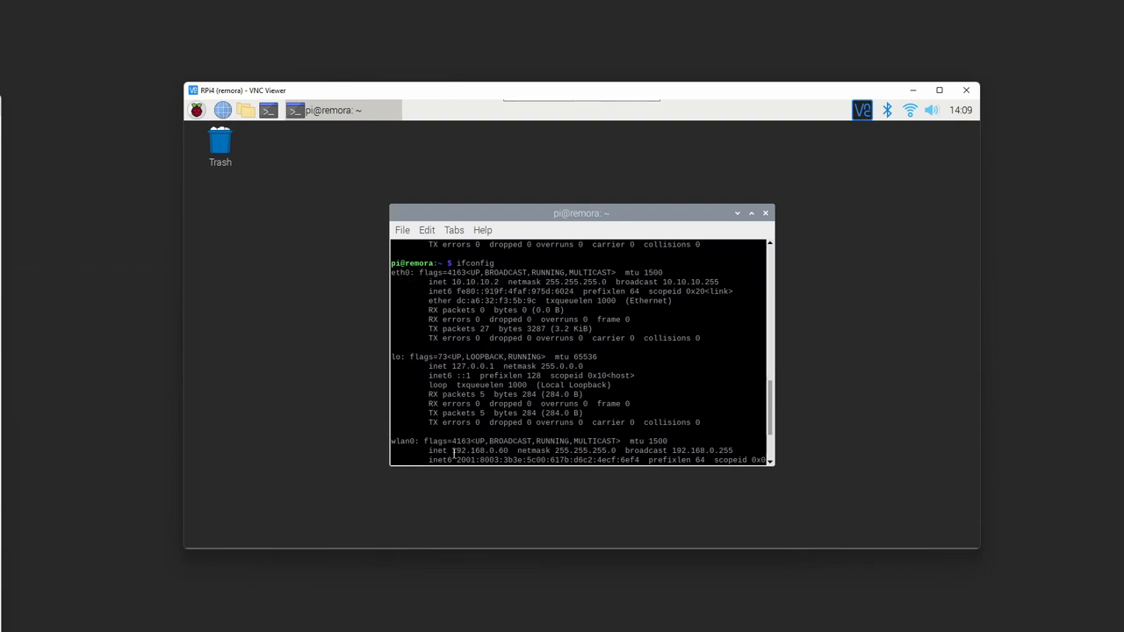
scroll(down, 3)
text(ping)
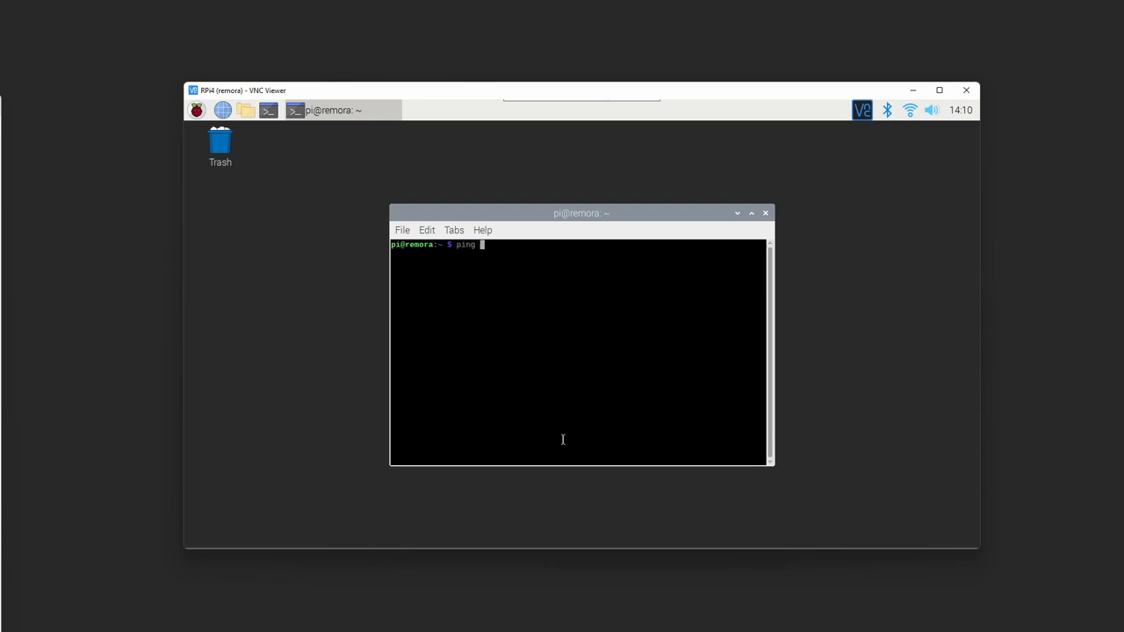
Step: Ping the board at 10.10.10.10 and stop once replies are seen
text(10.10.10.10)
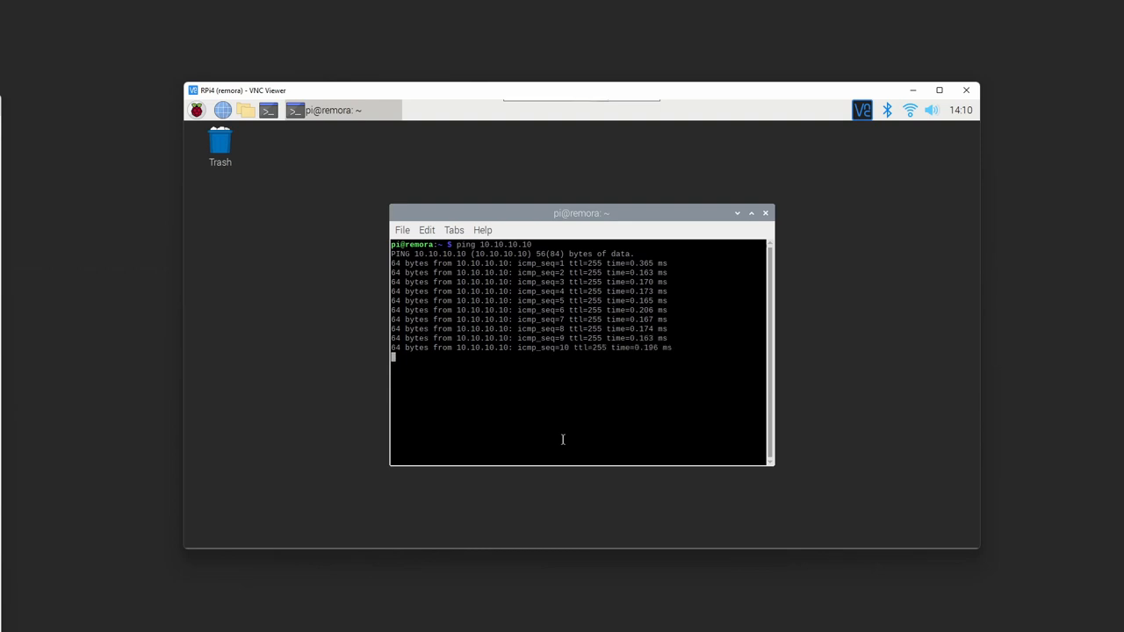
key(ctrl+c)
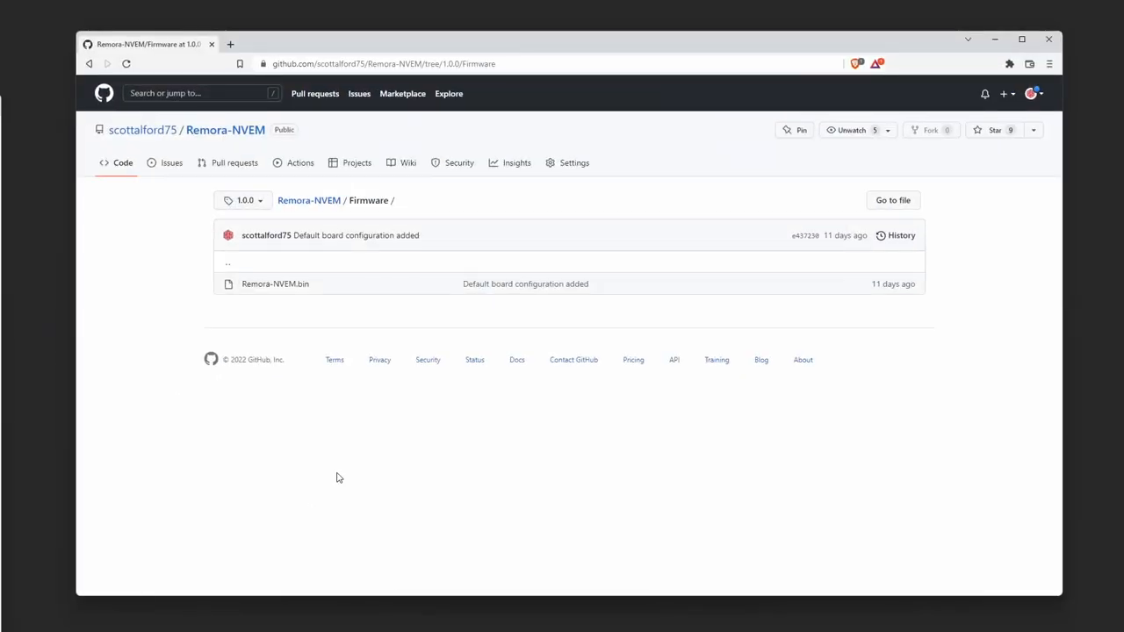
Step: Open the Remora repository and switch it to the feature/ethernet branch
click(142, 130)
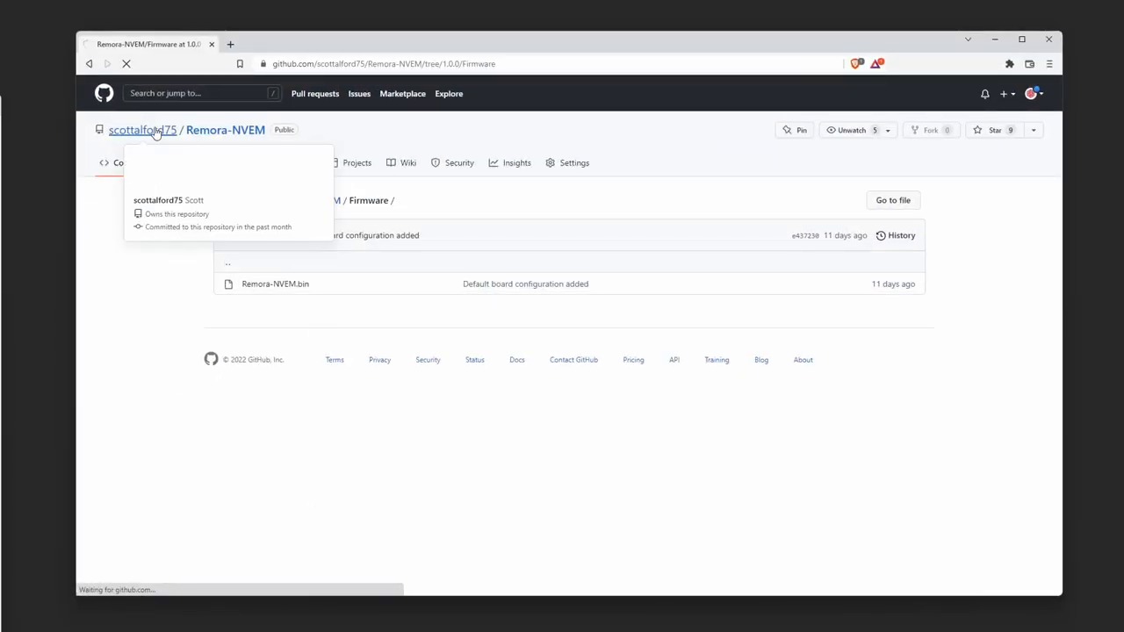
click(142, 130)
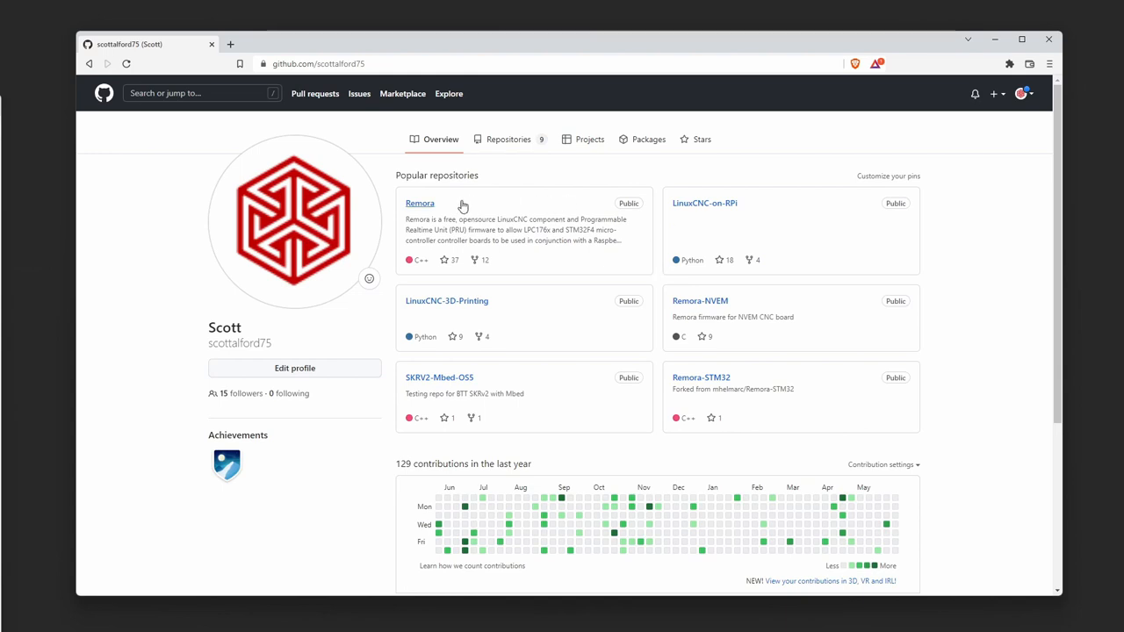
click(420, 203)
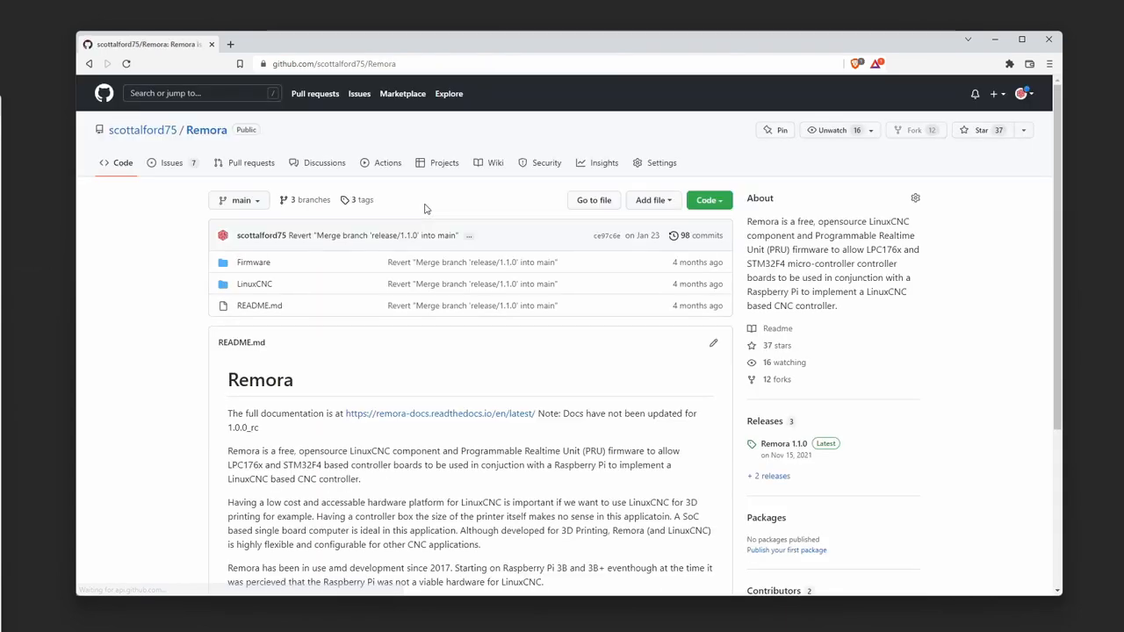
click(239, 200)
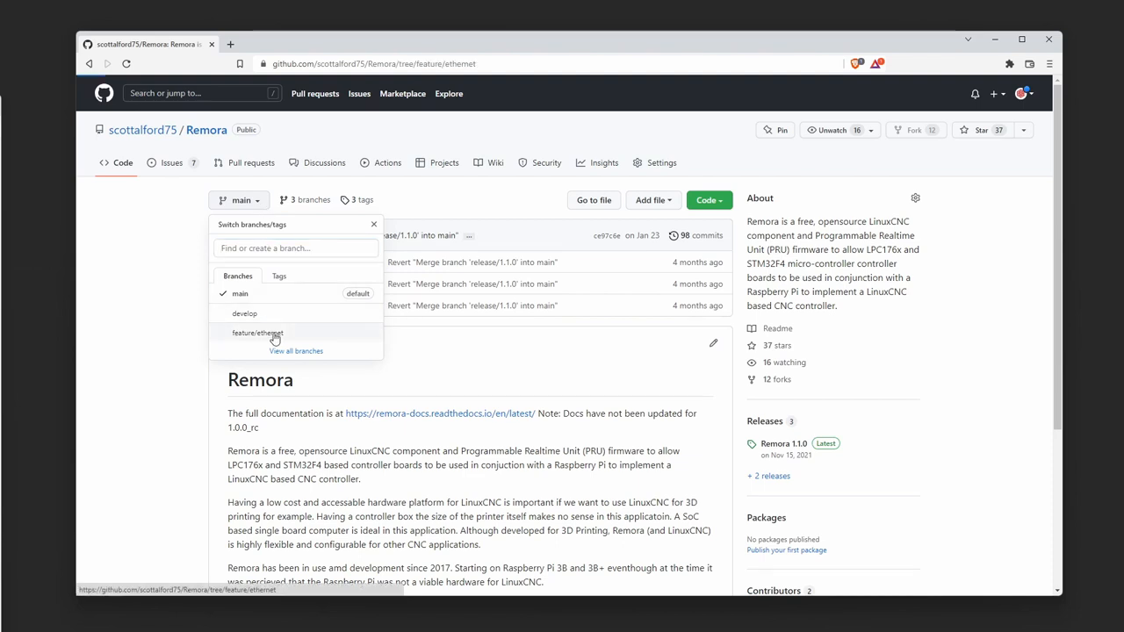
click(256, 332)
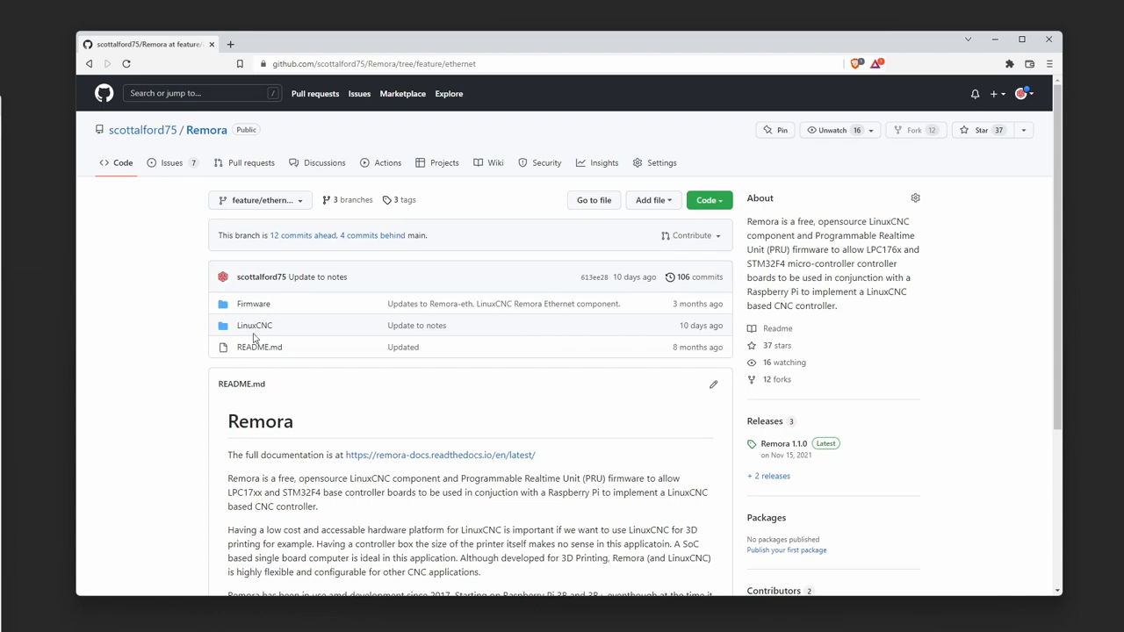
Step: Navigate into LinuxCNC/Components/Remora-eth listing remora-eth.c and remora-eth.h
click(255, 325)
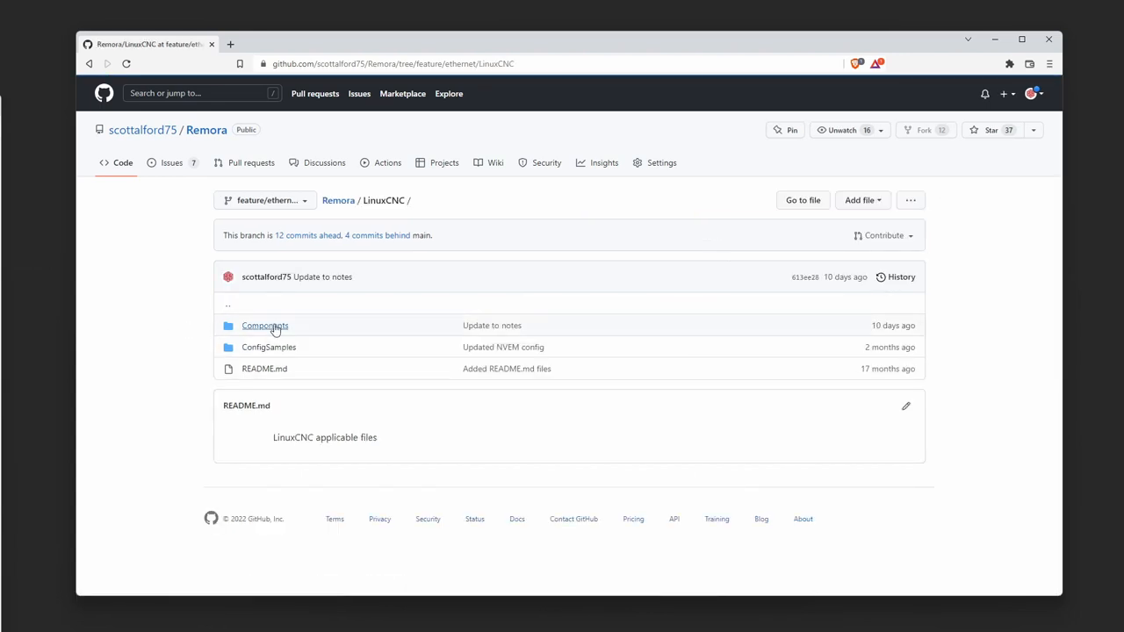
click(263, 325)
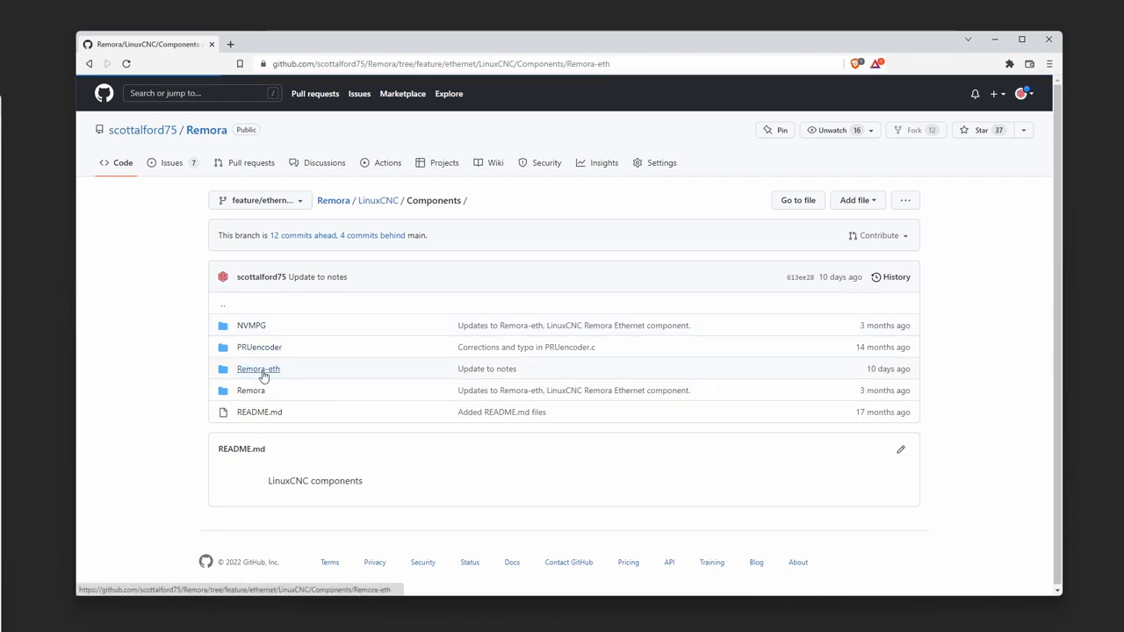
click(258, 368)
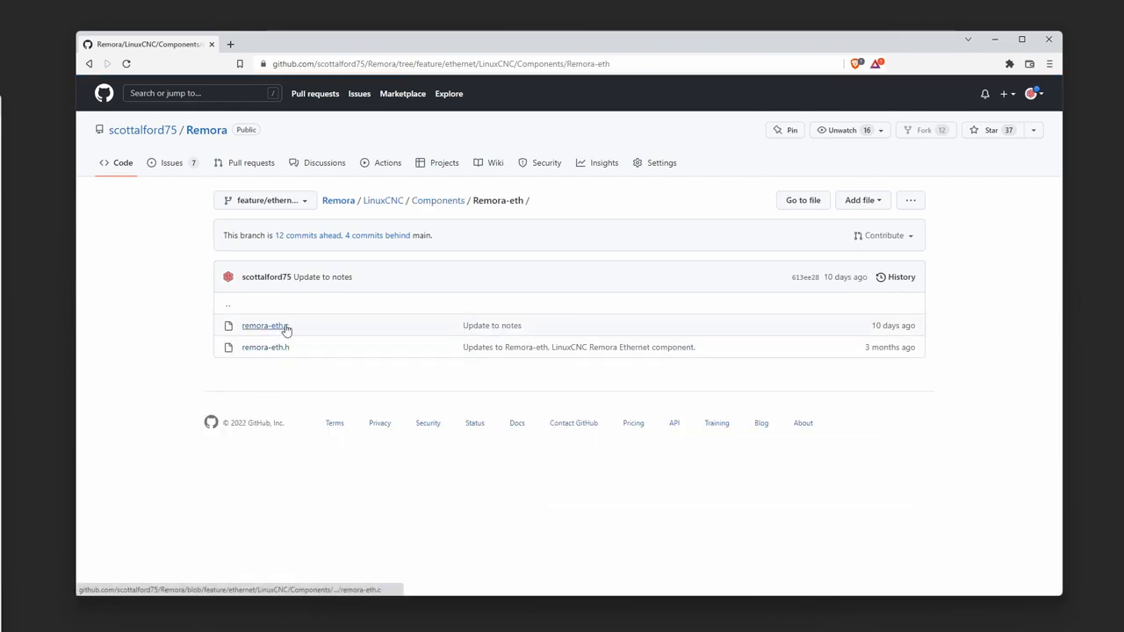
mouse_move(319, 324)
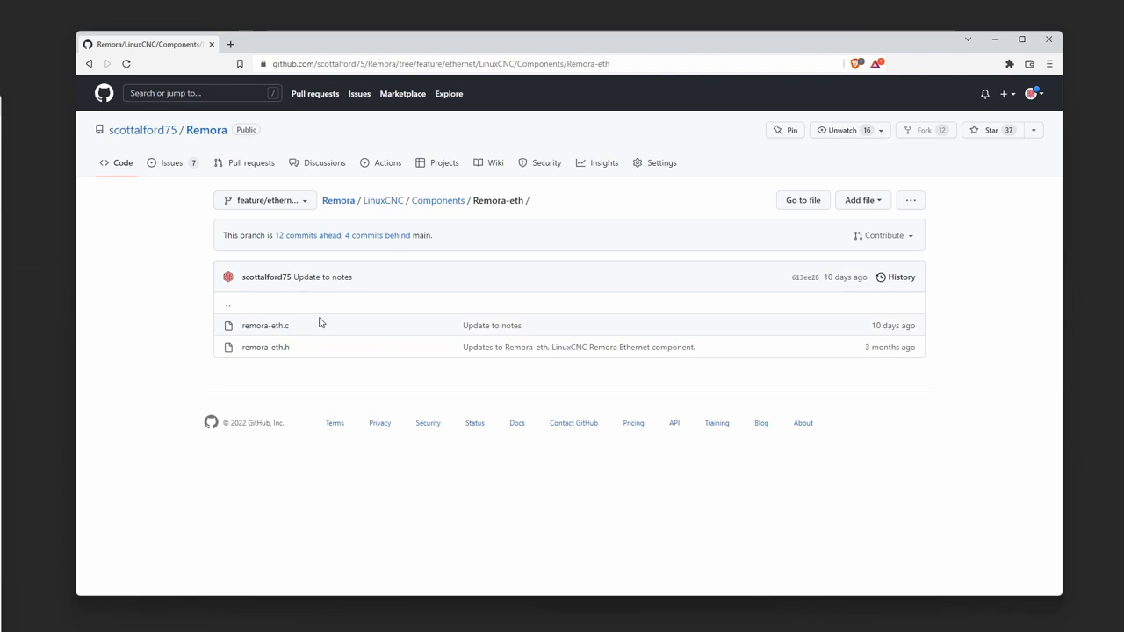
mouse_move(318, 323)
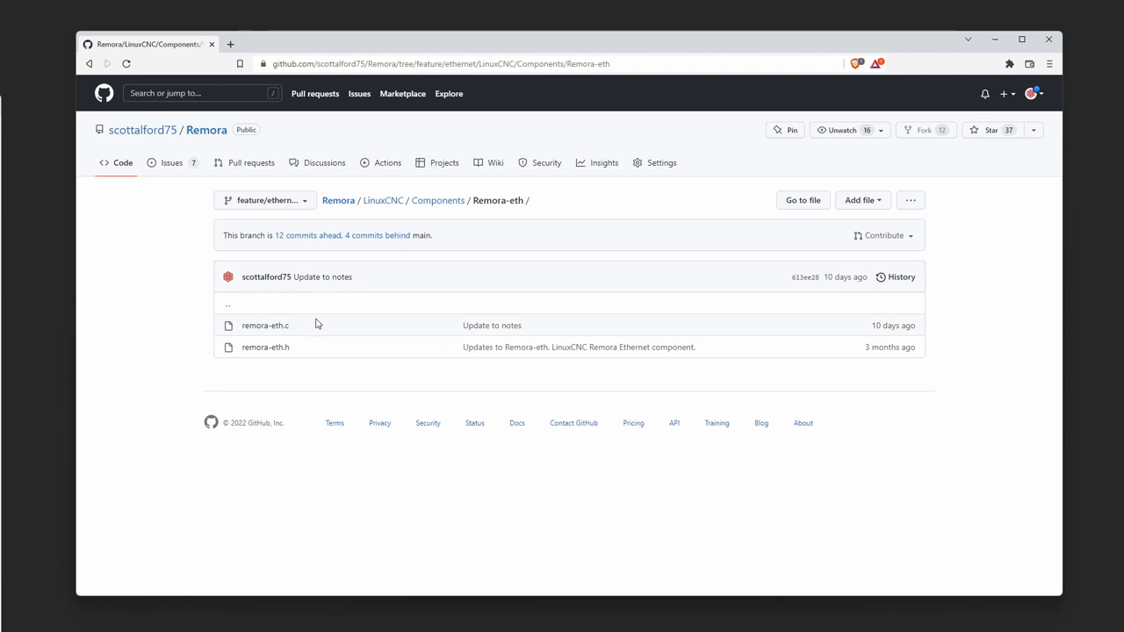
mouse_move(263, 325)
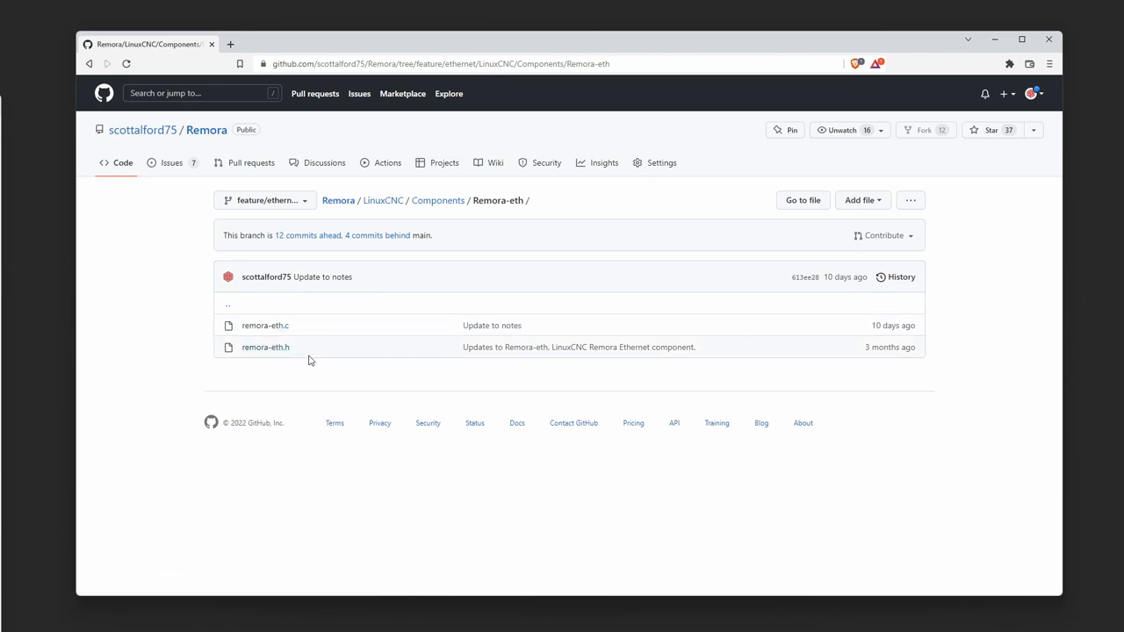
mouse_move(310, 340)
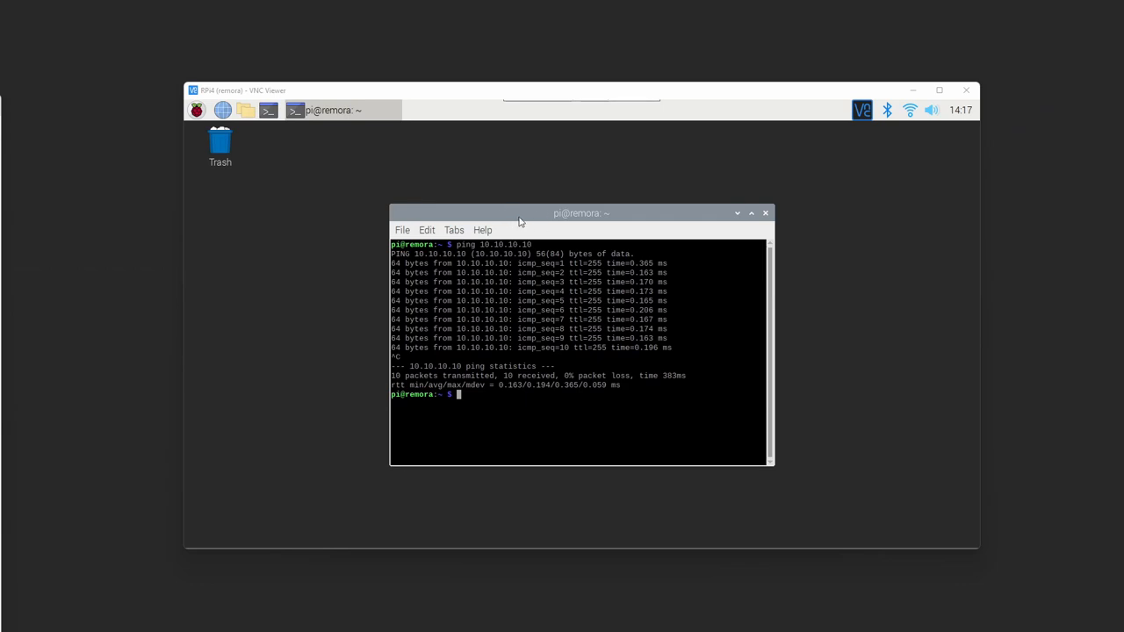
mouse_move(376, 185)
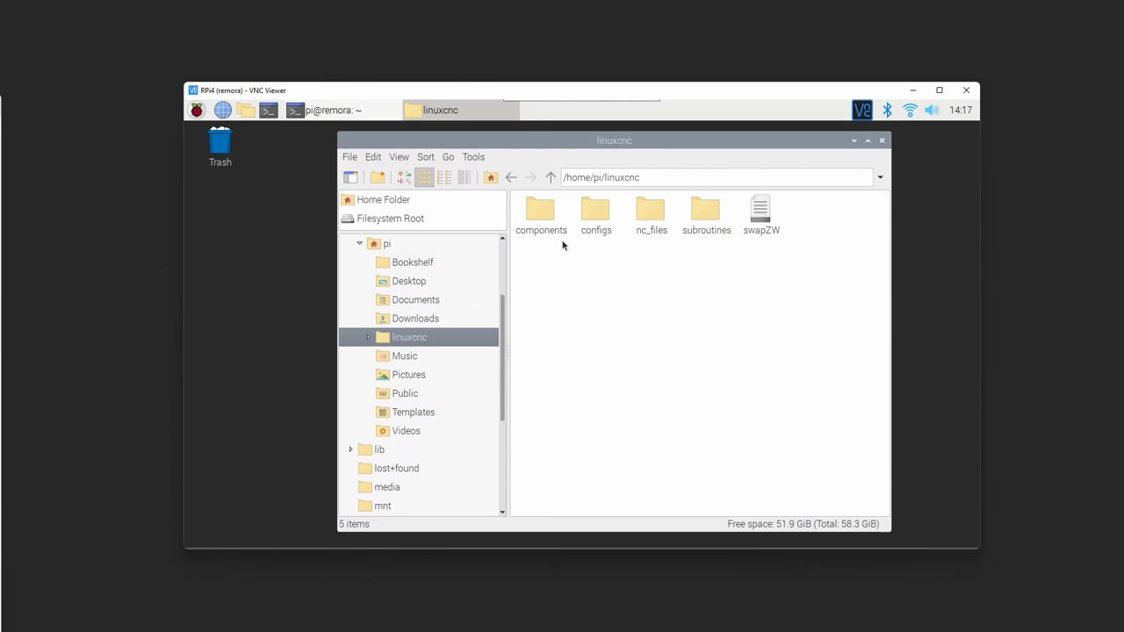
Step: Open /home/pi/linuxcnc/components/Remora-eth in the Pi file manager
double_click(541, 210)
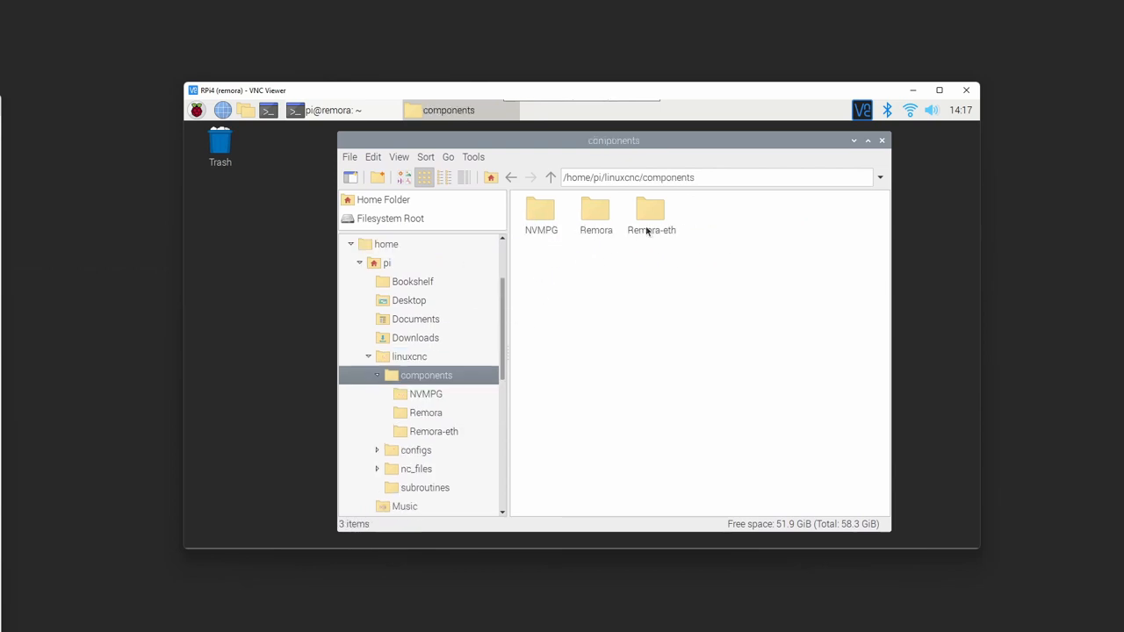
double_click(650, 211)
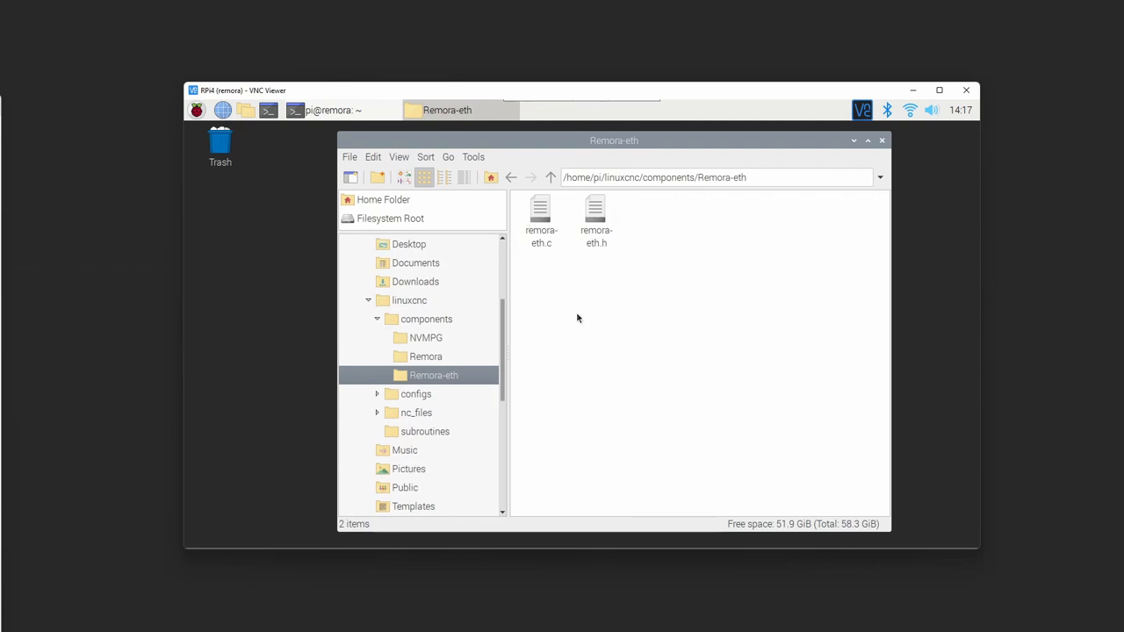
mouse_move(580, 308)
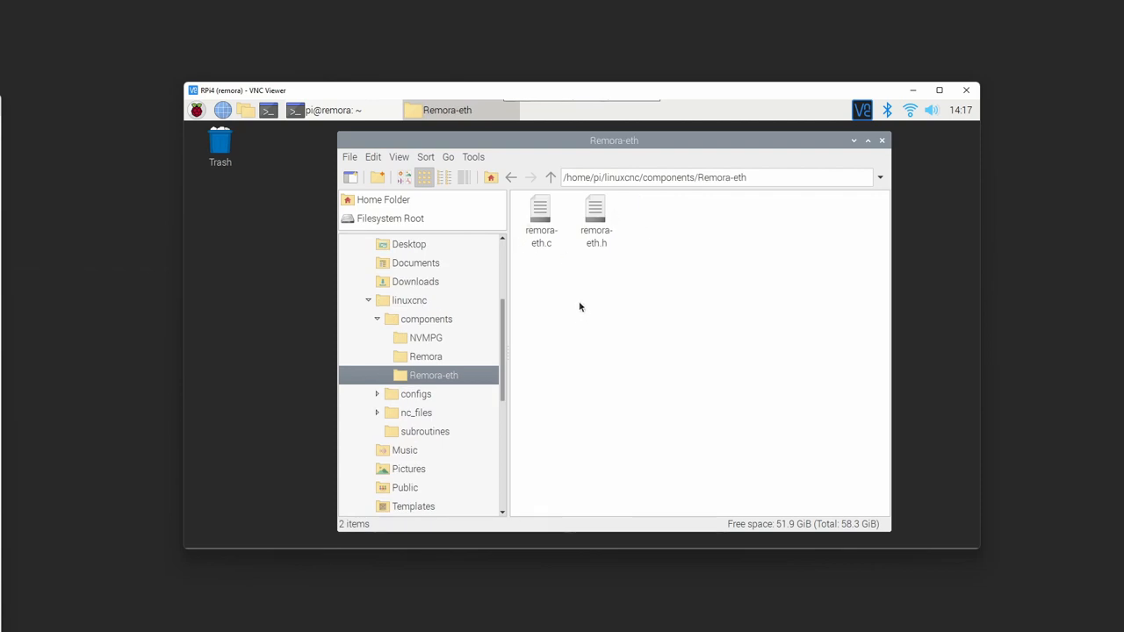
Step: Run sudo halcompile --install remora-eth.c from a terminal in the Remora-eth folder
click(475, 156)
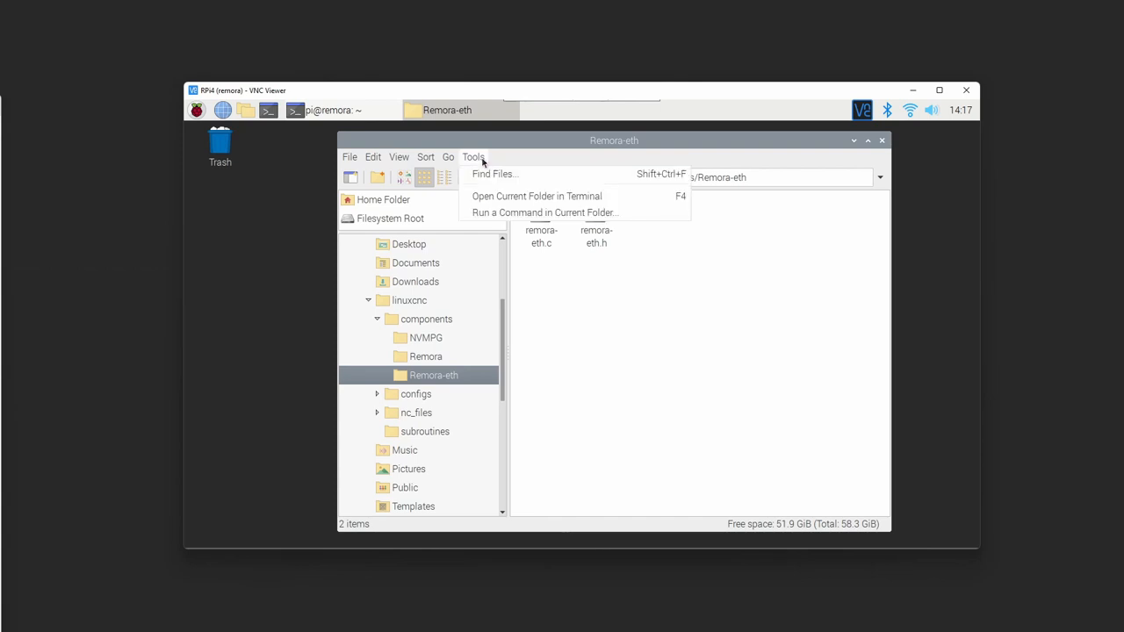
mouse_move(543, 213)
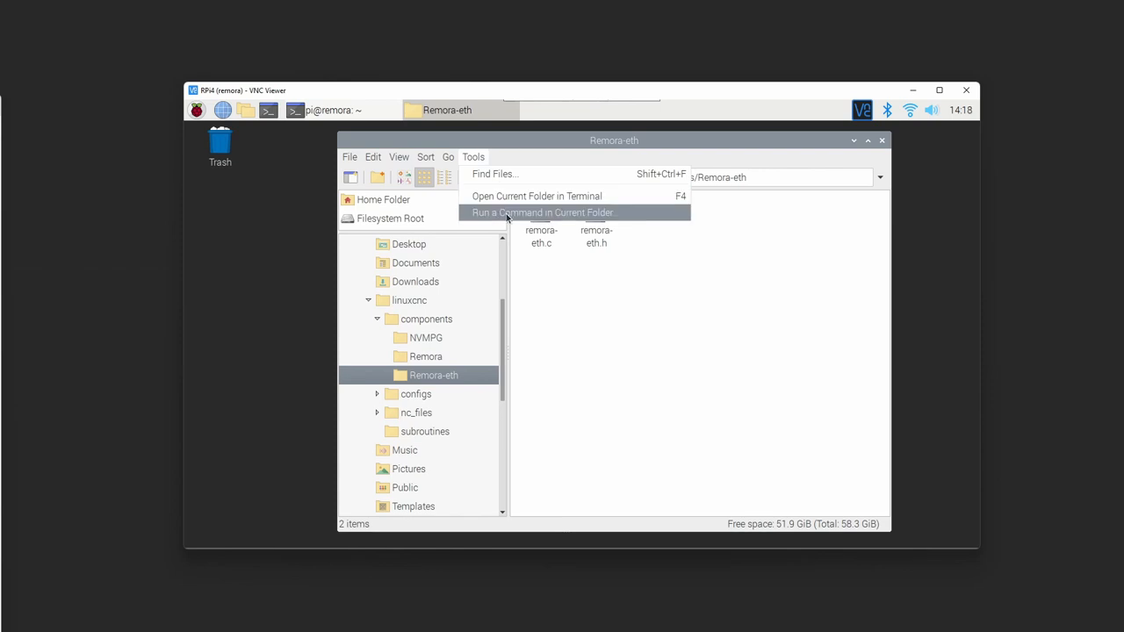
click(537, 197)
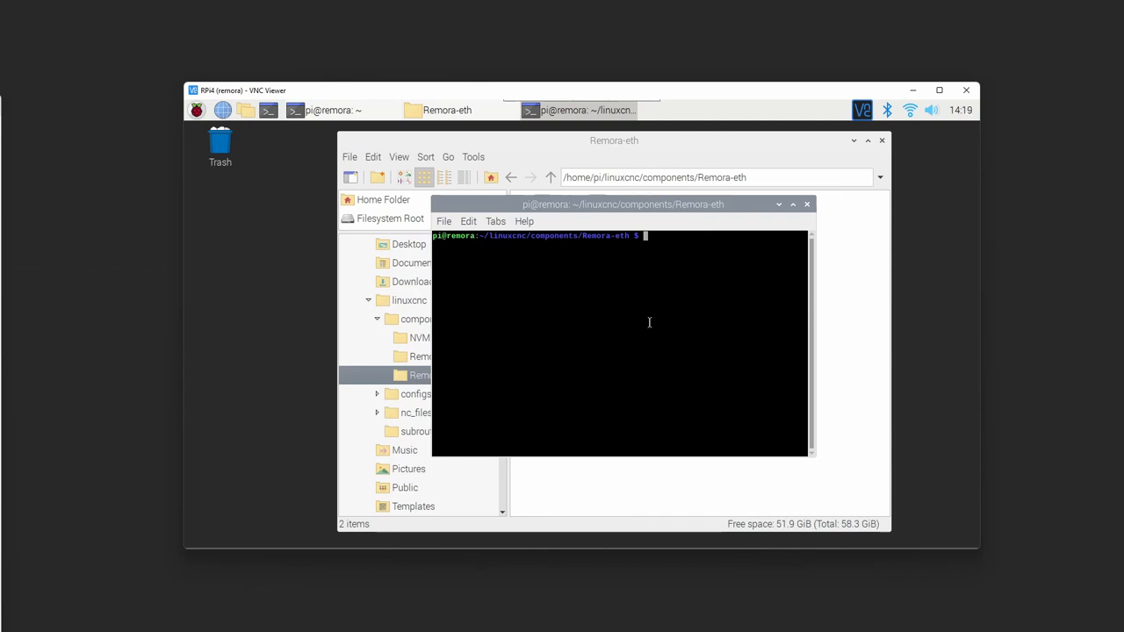
text(sudo hal)
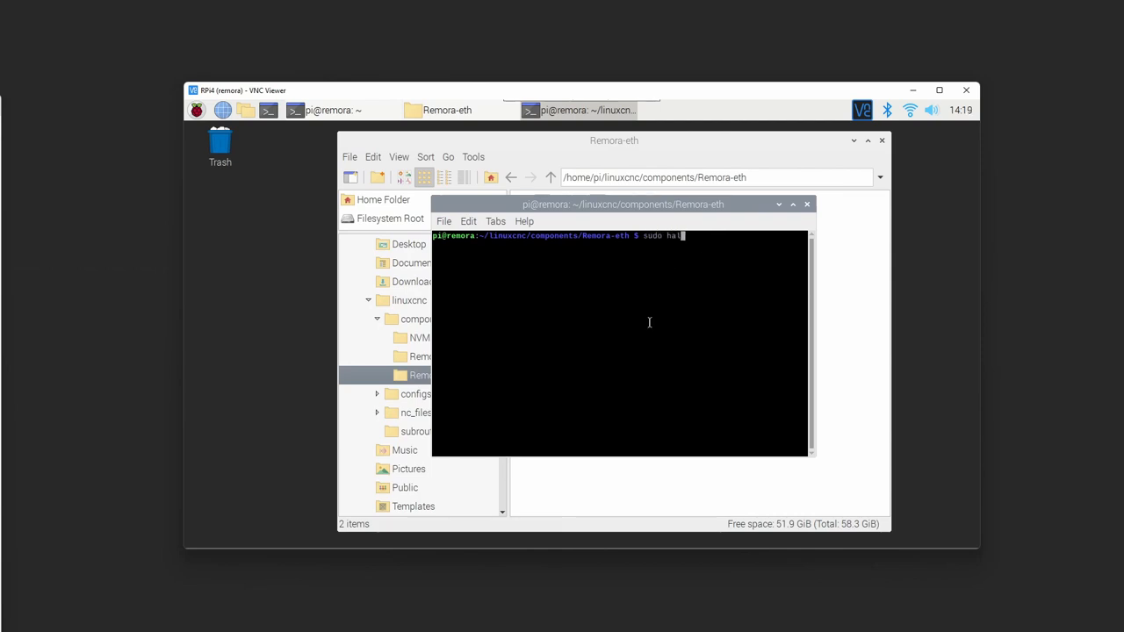
text(compile --install remora-eth.c)
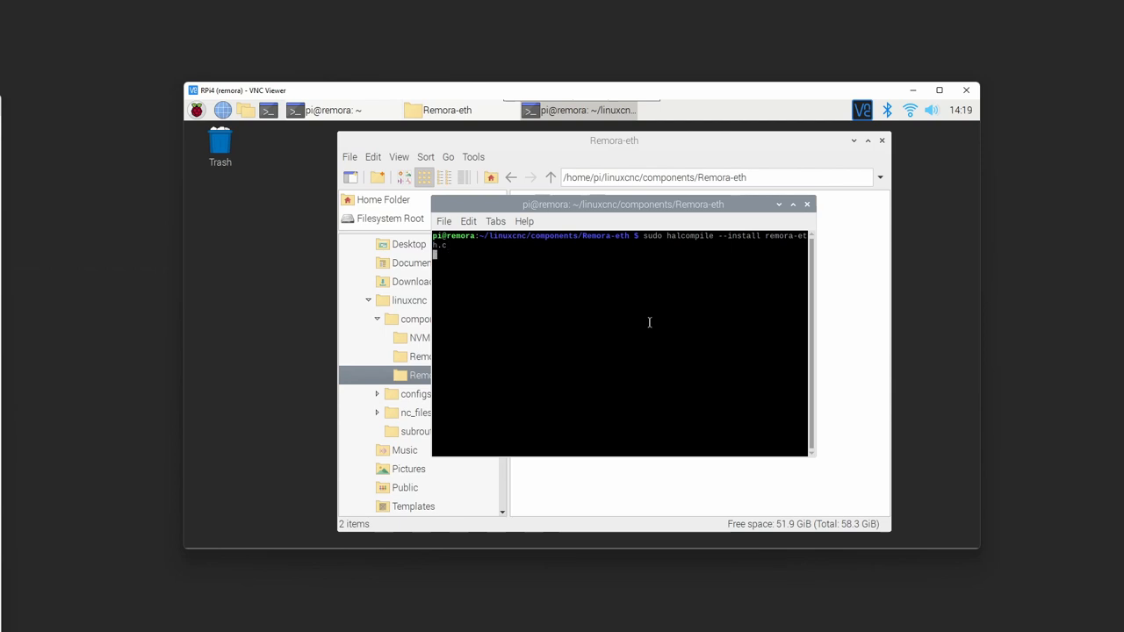
key(Return)
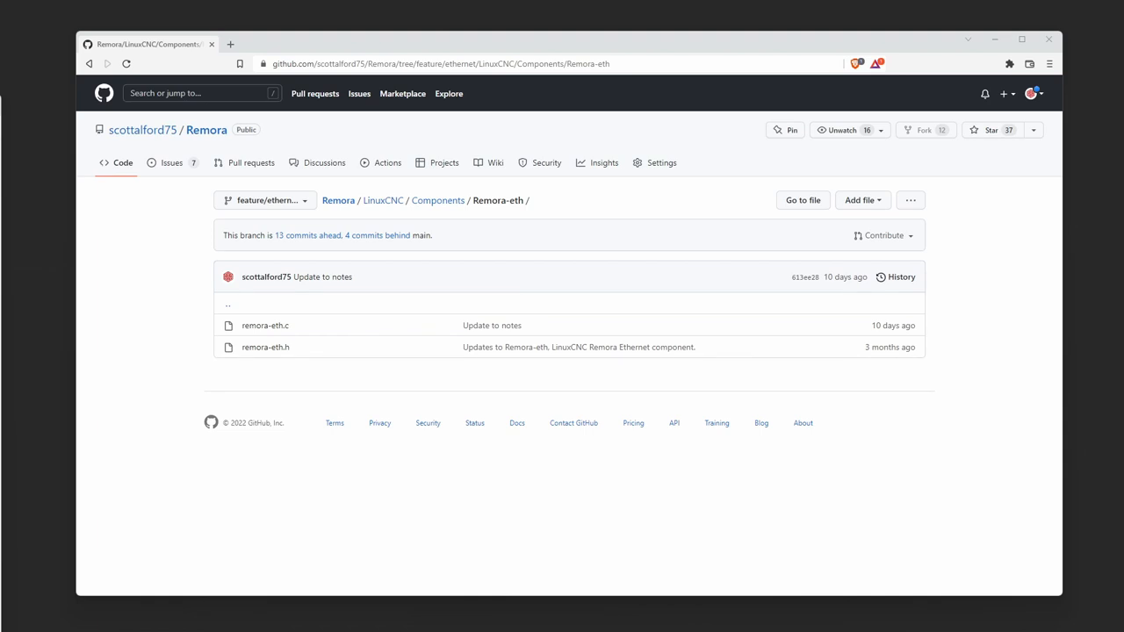
mouse_move(246, 472)
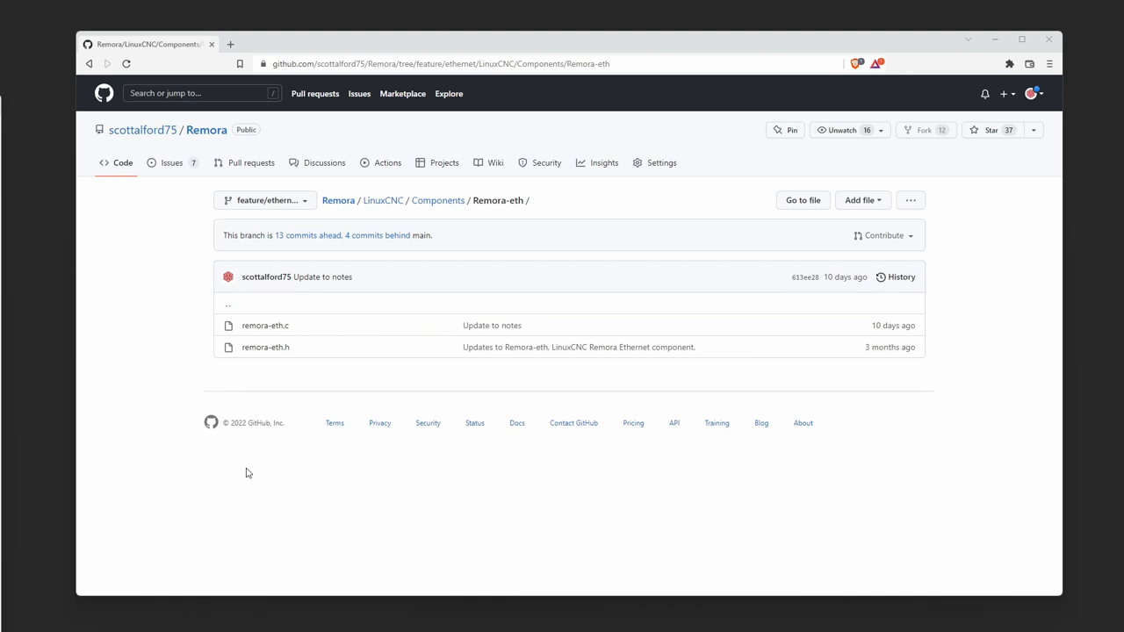
mouse_move(343, 438)
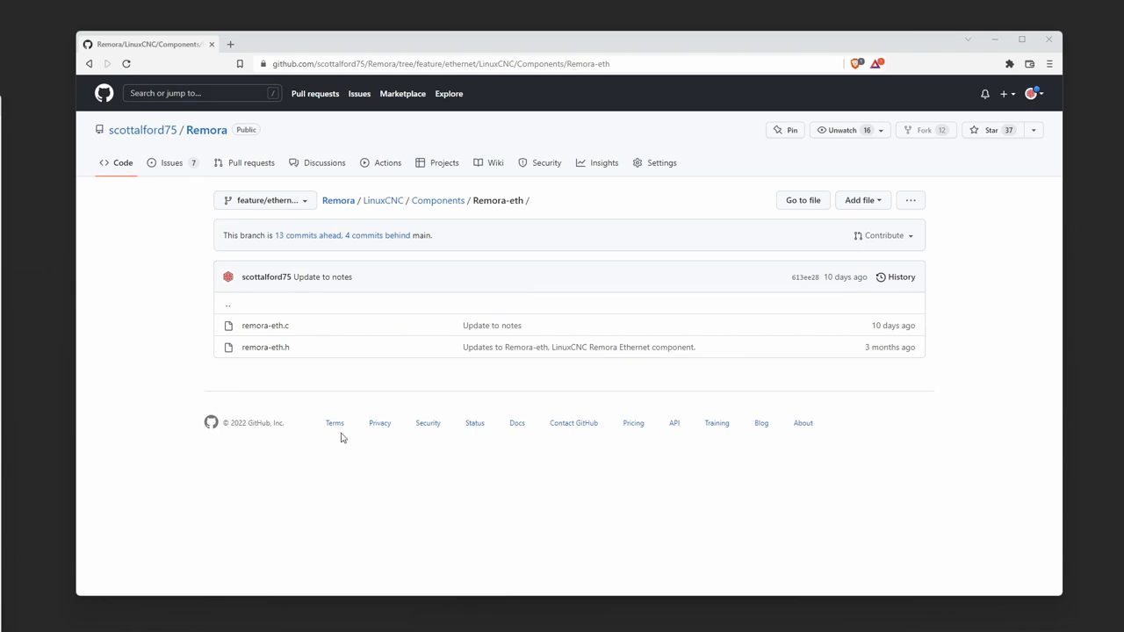
mouse_move(218, 142)
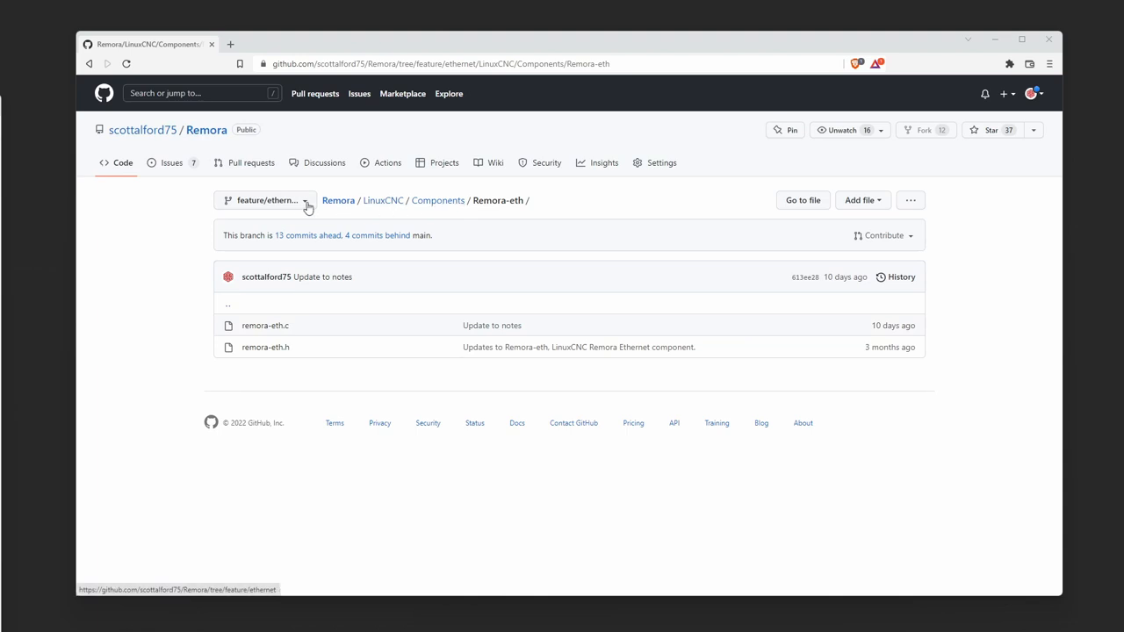
mouse_move(383, 225)
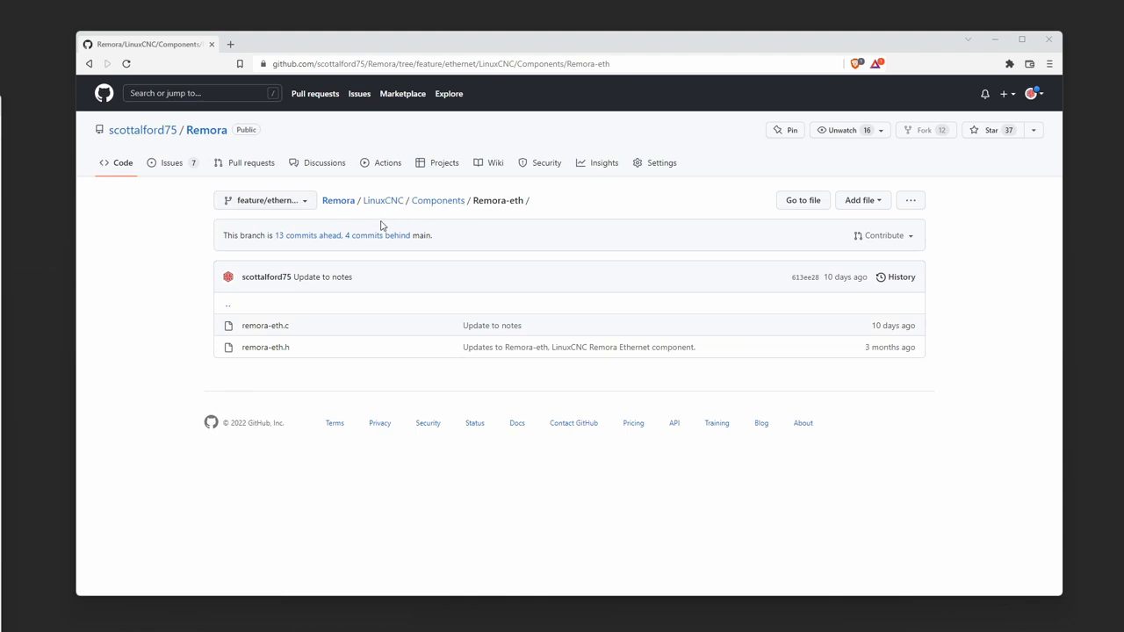
mouse_move(437, 201)
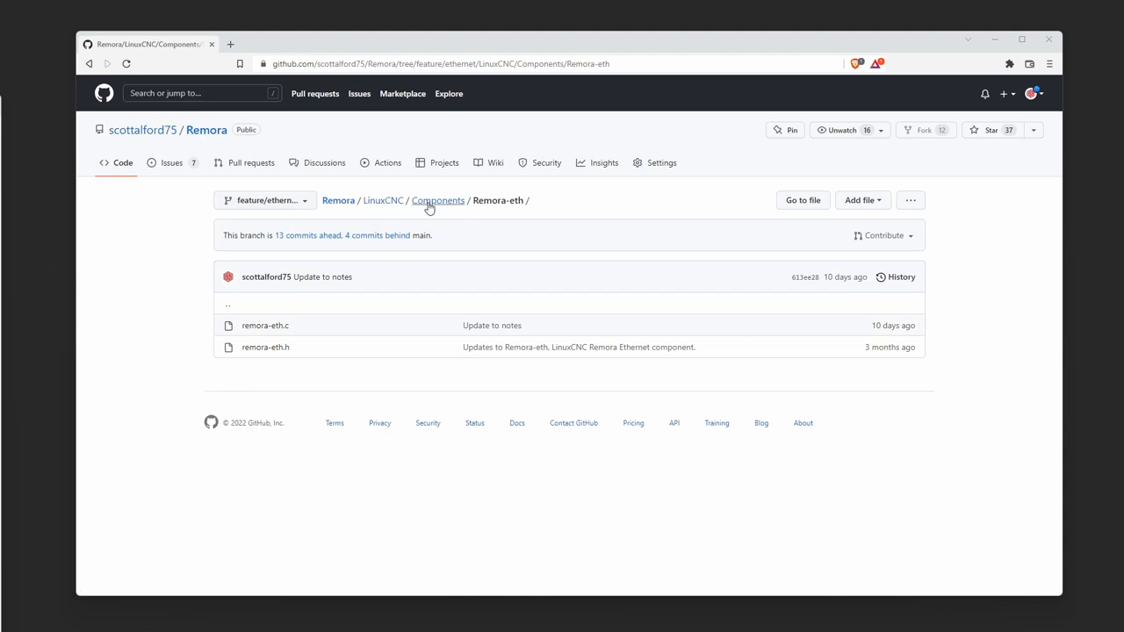
Step: Navigate to LinuxCNC/ConfigSamples/remora-nvem-basic listing remora-nvem.ini and remora-nvem.hal
click(383, 200)
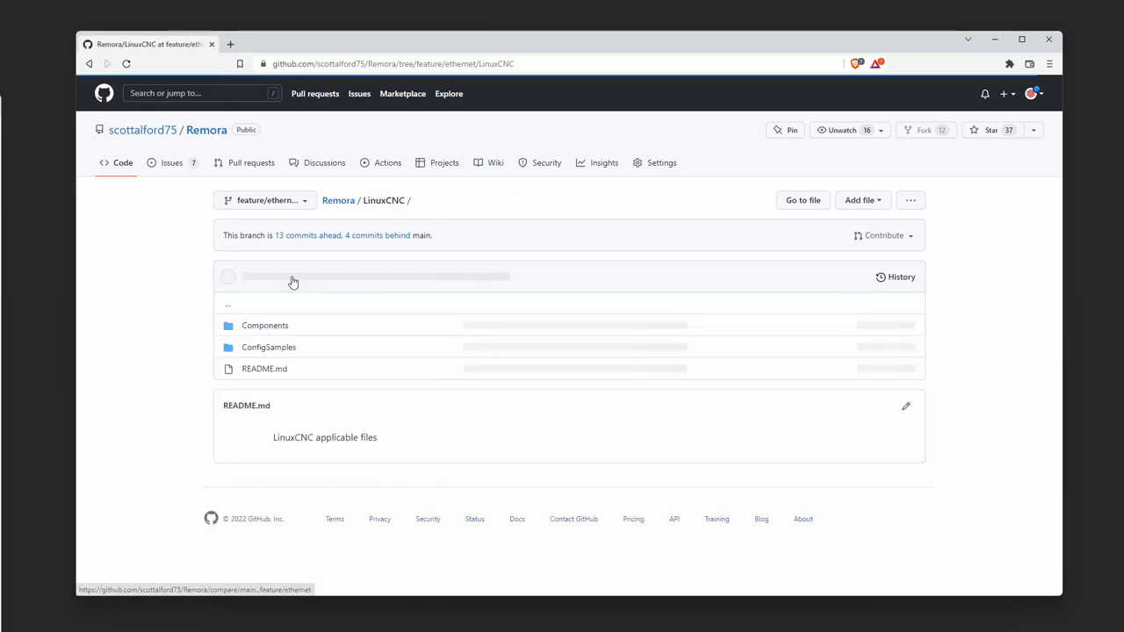
click(269, 348)
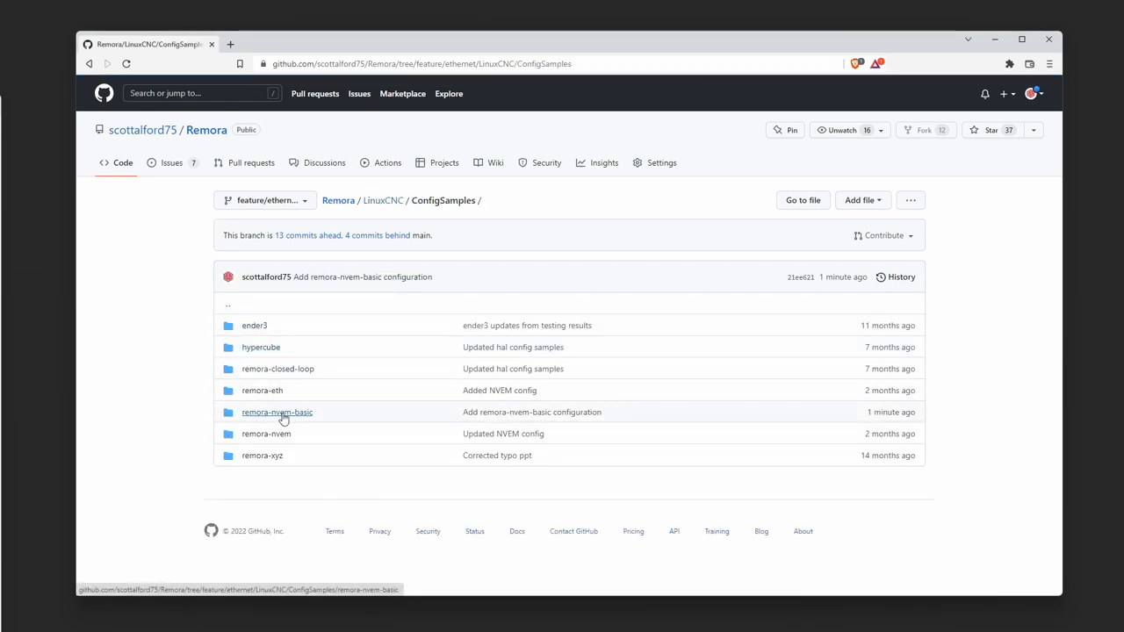
mouse_move(277, 411)
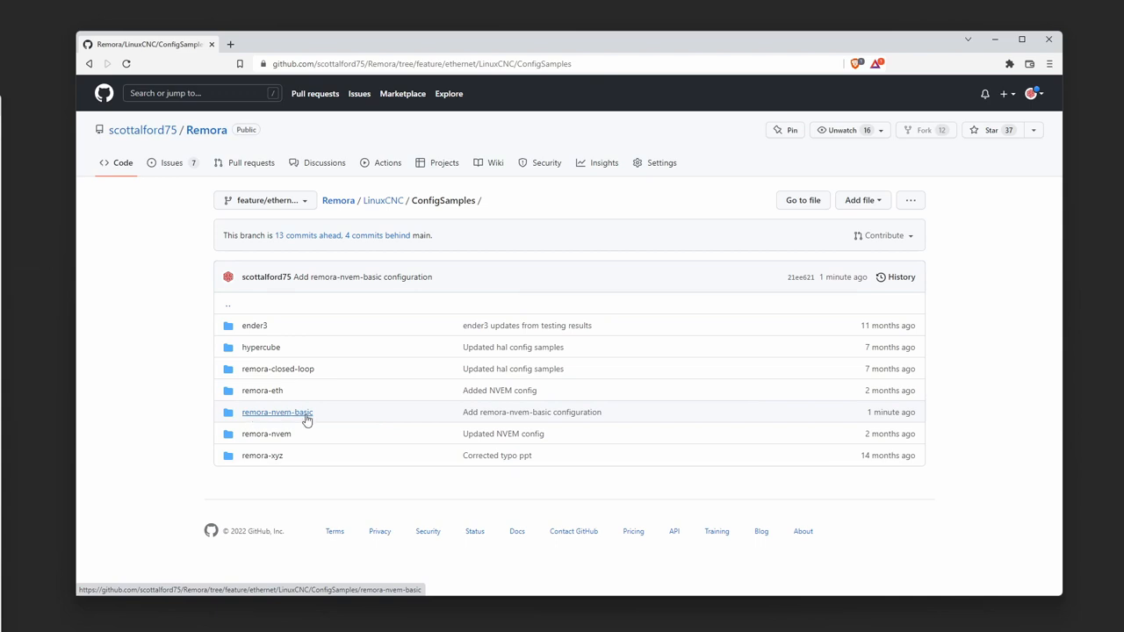
click(278, 411)
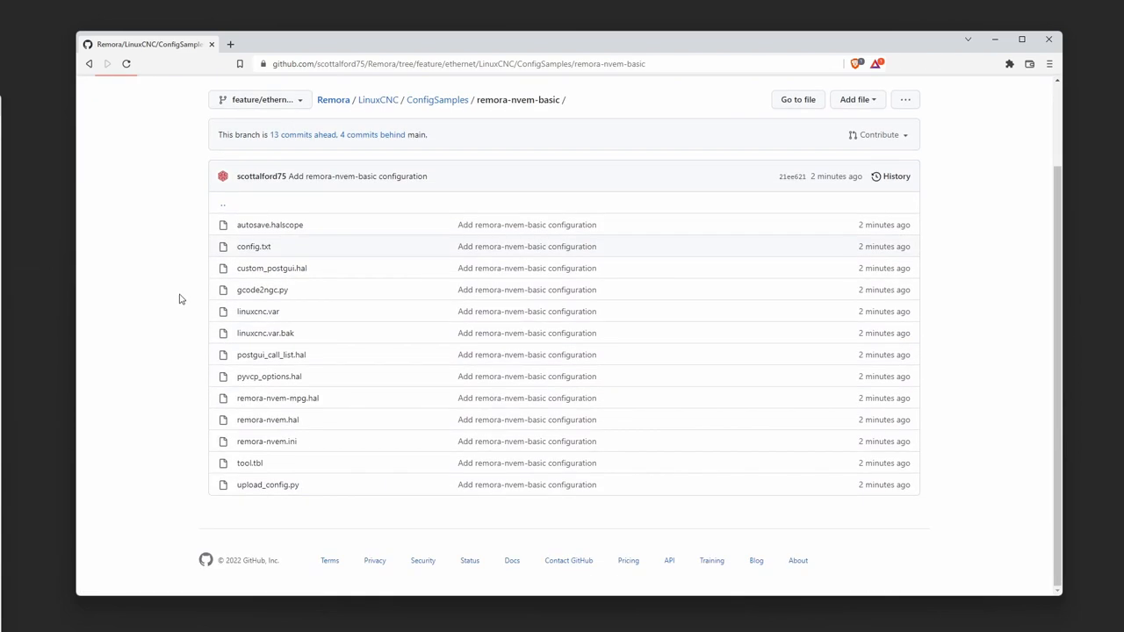
mouse_move(161, 324)
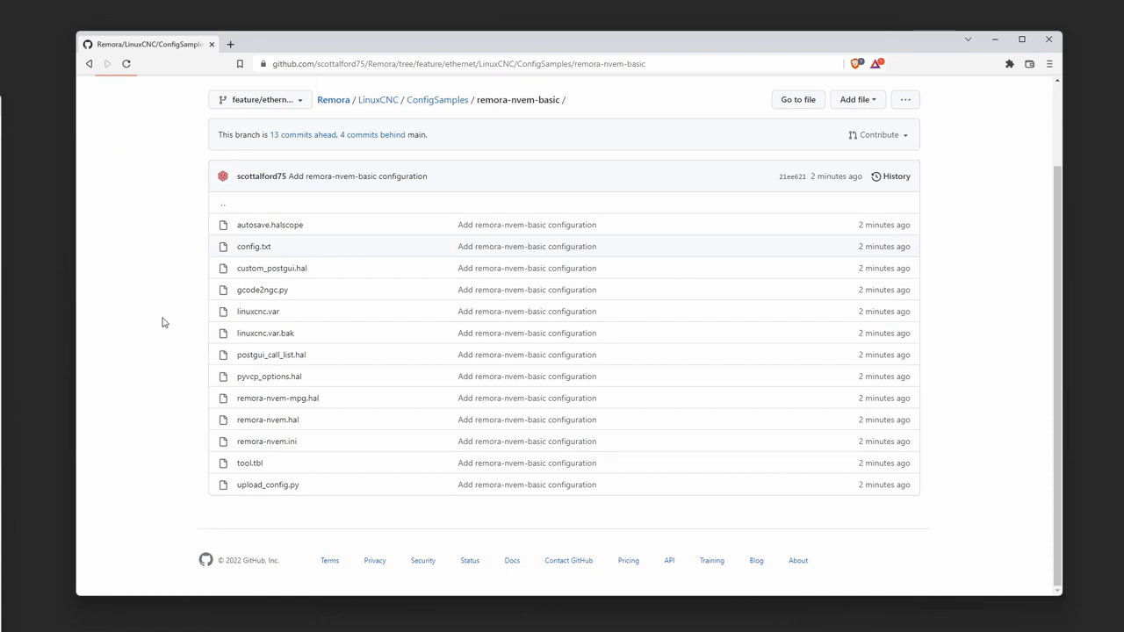
mouse_move(172, 394)
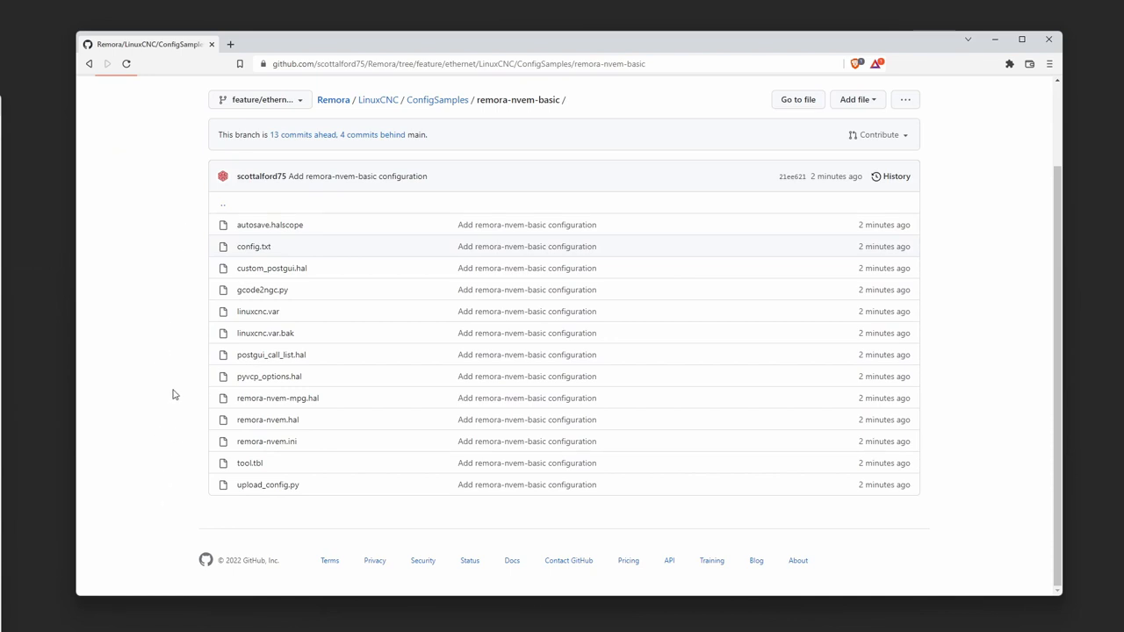
mouse_move(438, 99)
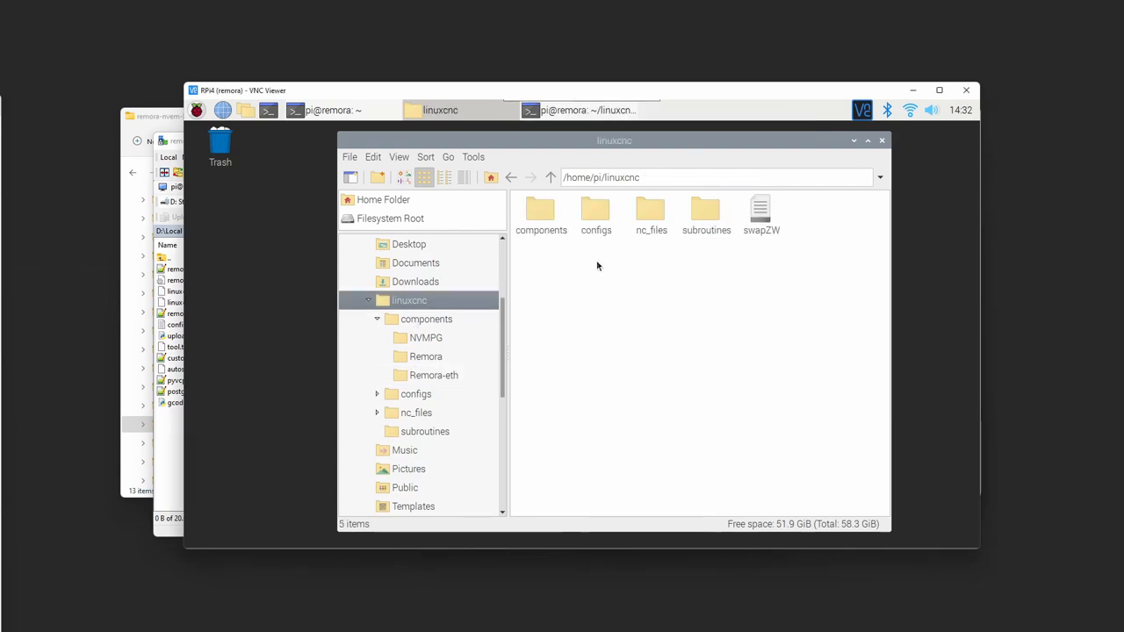
mouse_move(619, 219)
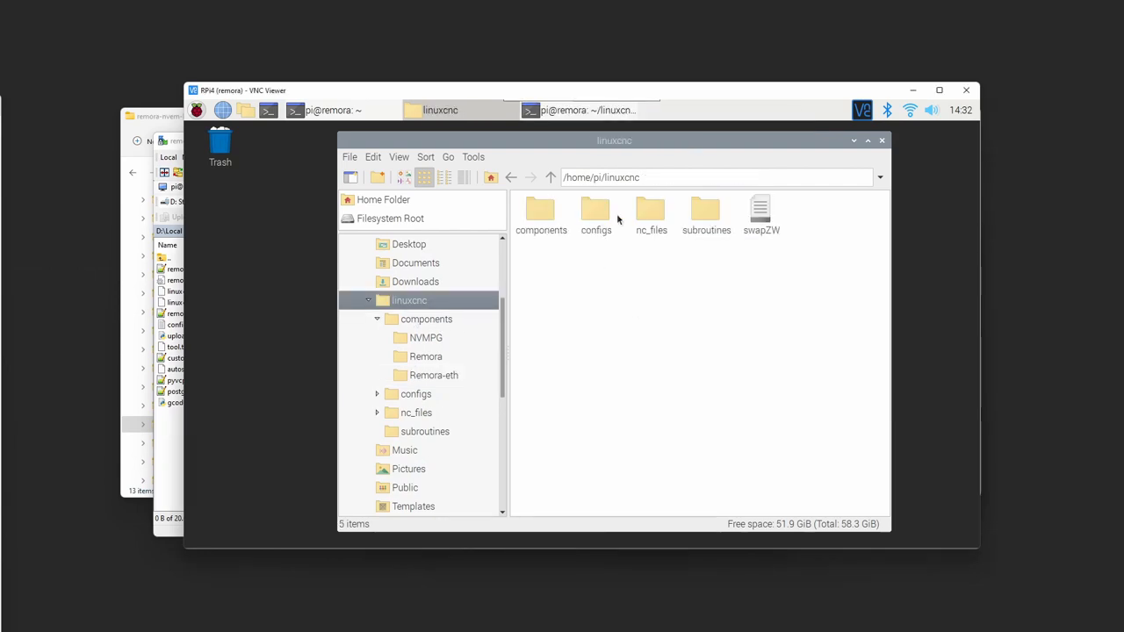
Step: Open the configs folder under /home/pi/linuxcnc, revealing remora-nvem-basic
double_click(596, 211)
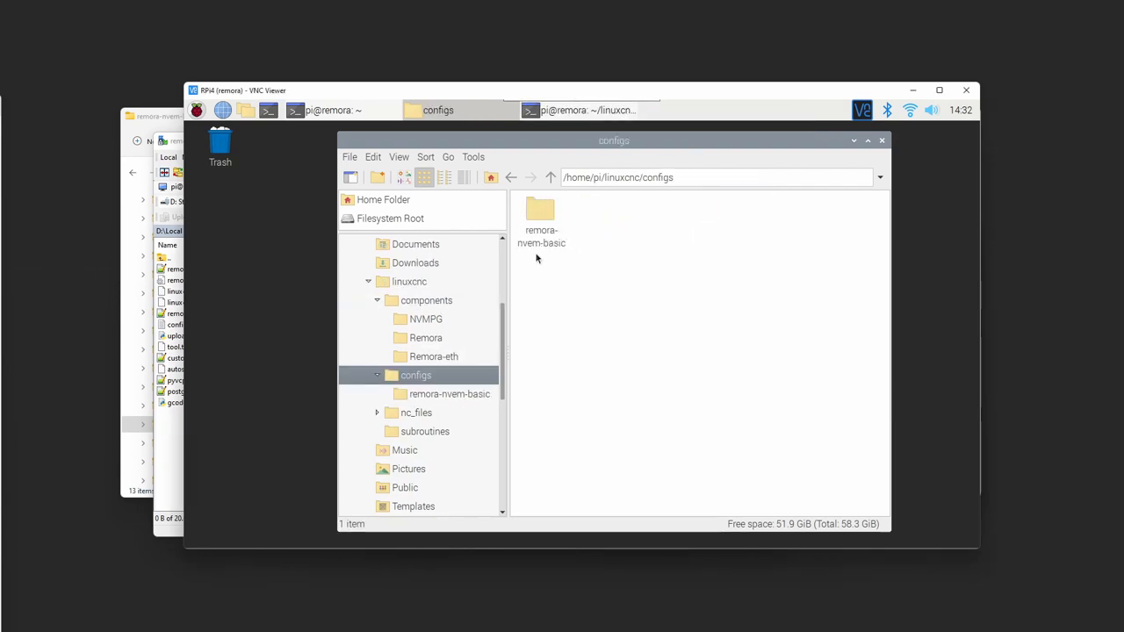
mouse_move(552, 253)
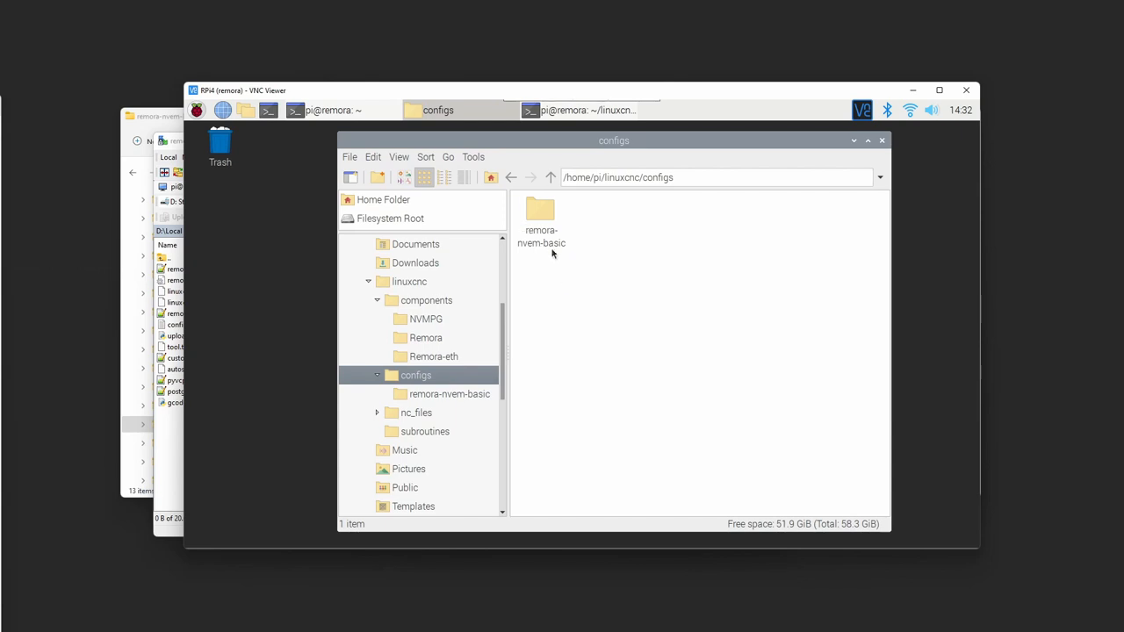
mouse_move(552, 249)
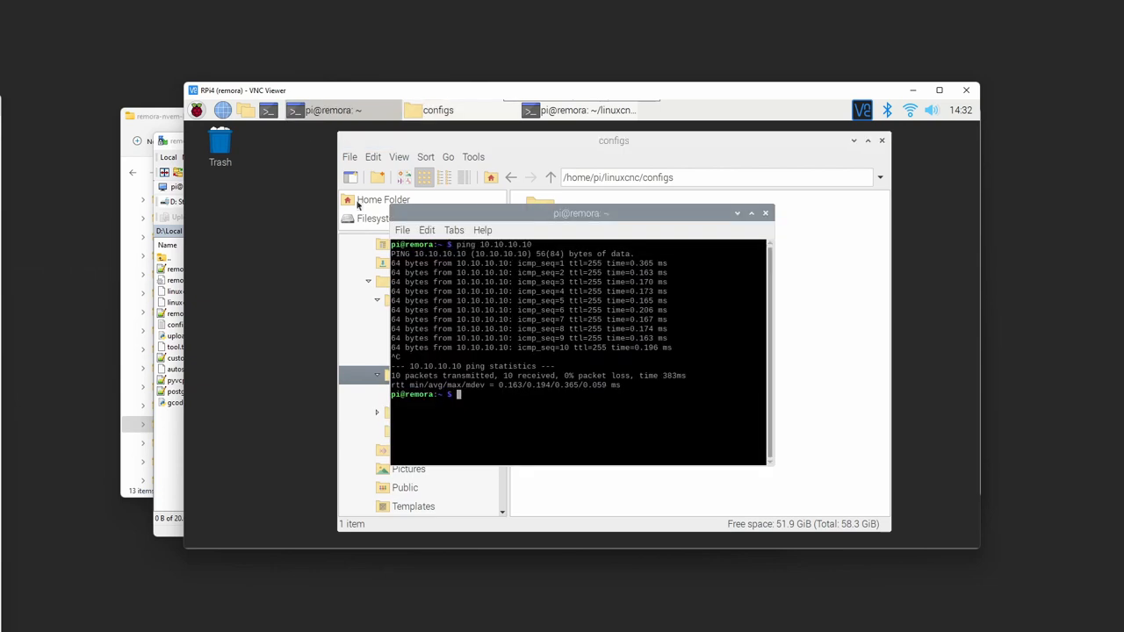
Step: Clear the terminal and launch LinuxCNC with the remora-nvem configuration
text(cle)
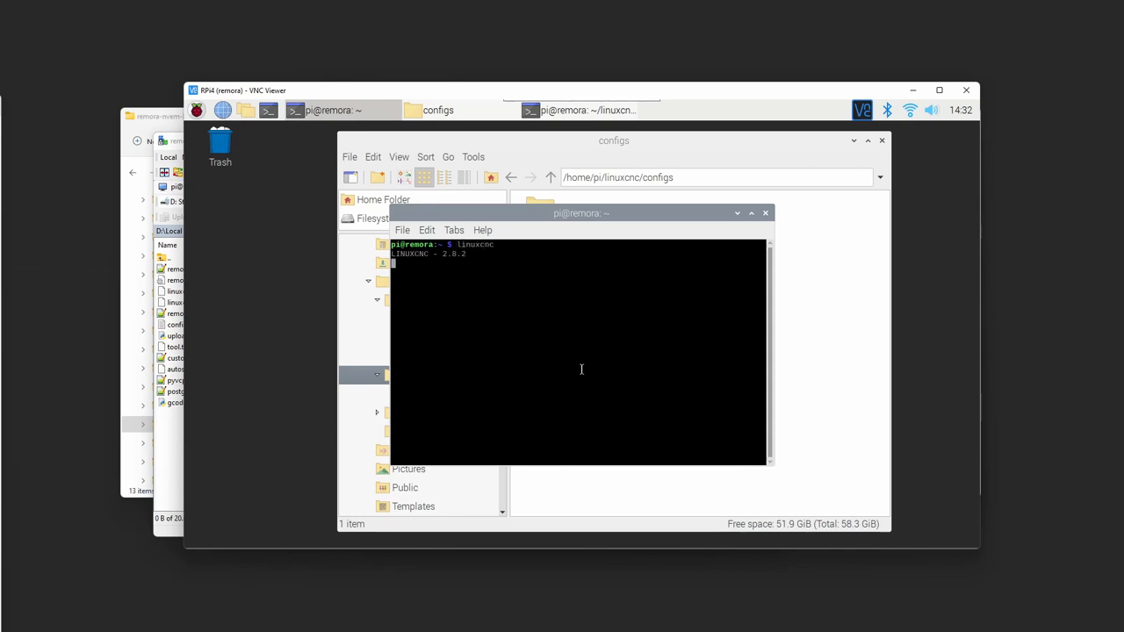
mouse_move(581, 365)
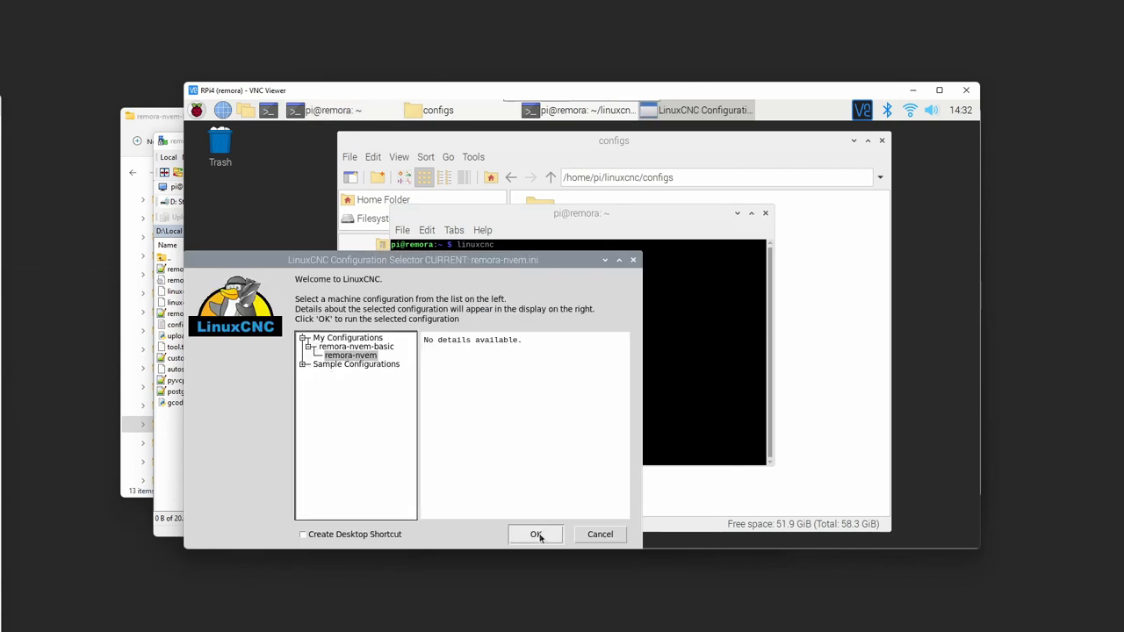
click(538, 534)
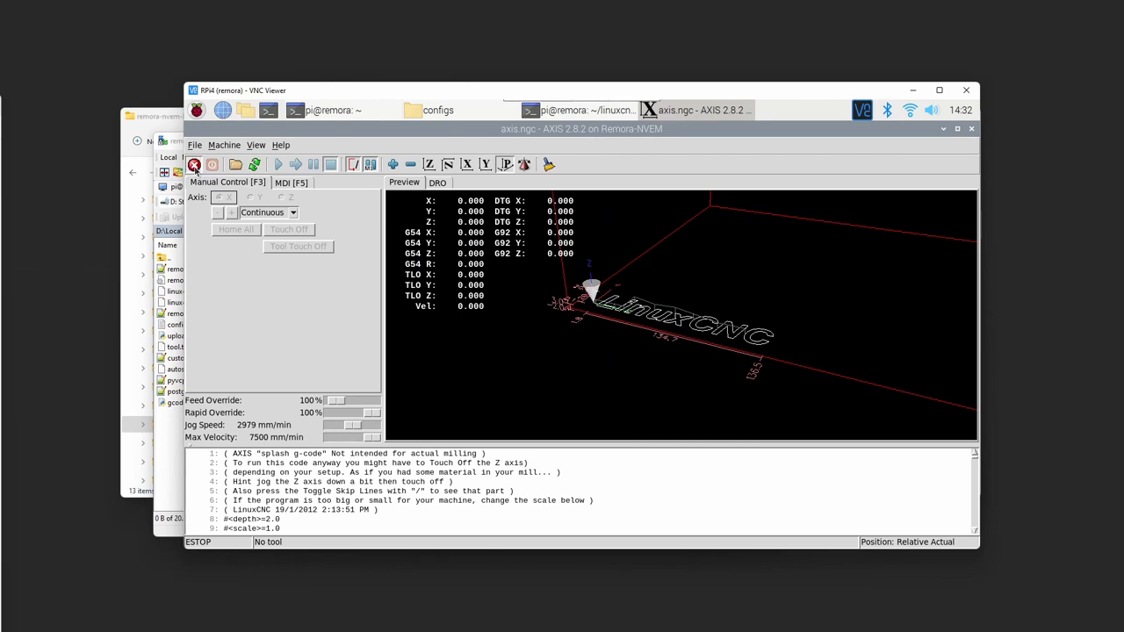
mouse_move(194, 165)
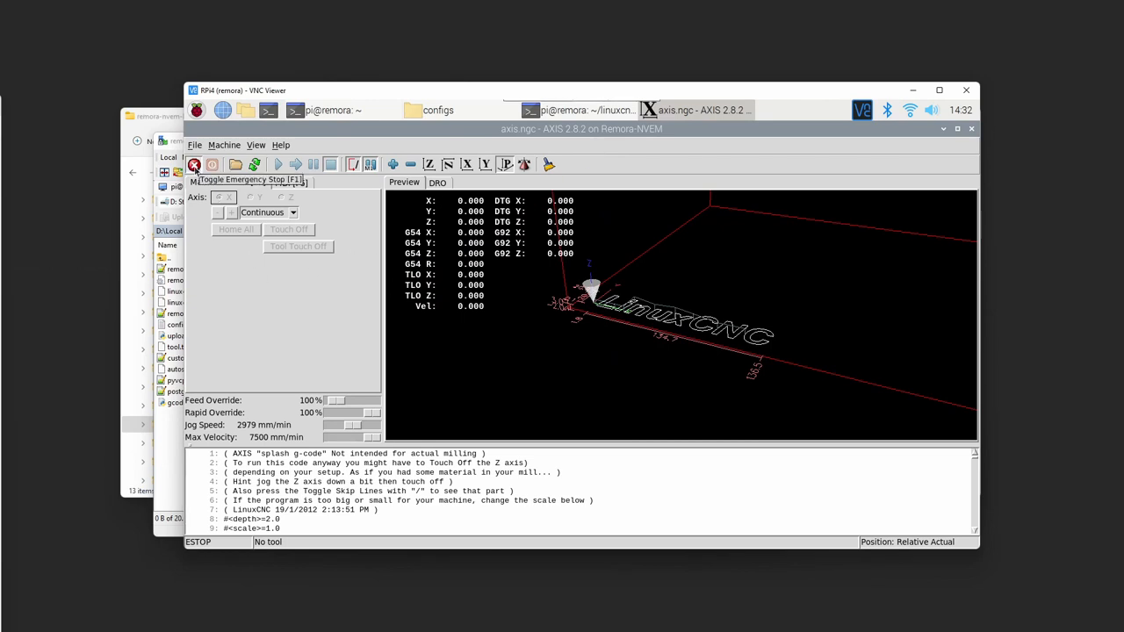
Step: Release the e-stop, dismiss the realtime delay warning, power on and run the splash program
click(193, 165)
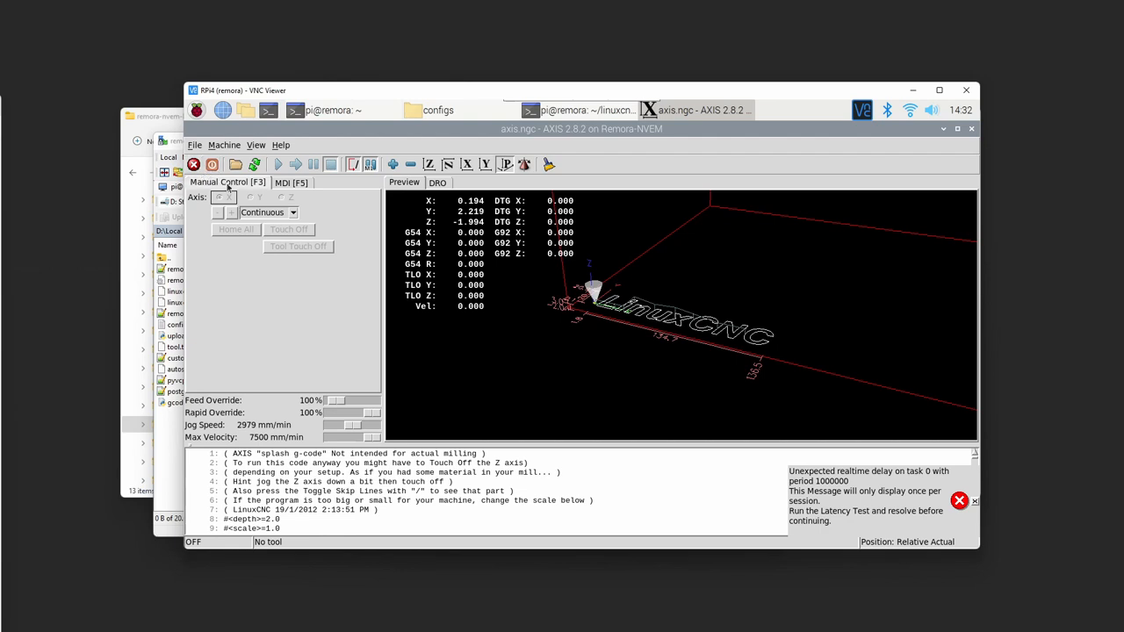
click(959, 501)
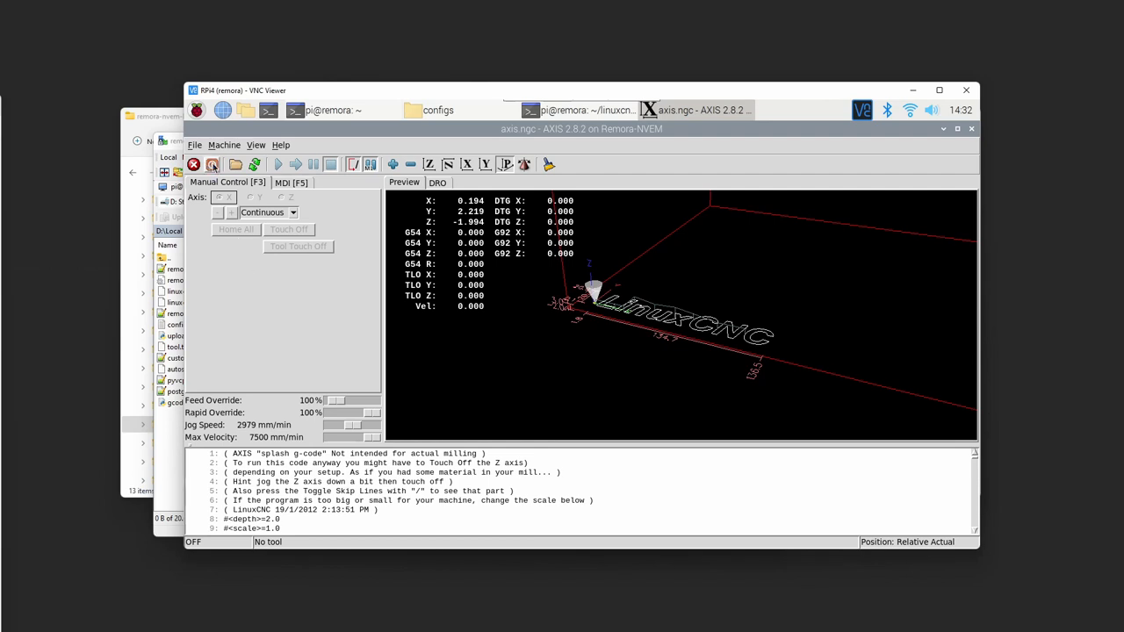
click(211, 166)
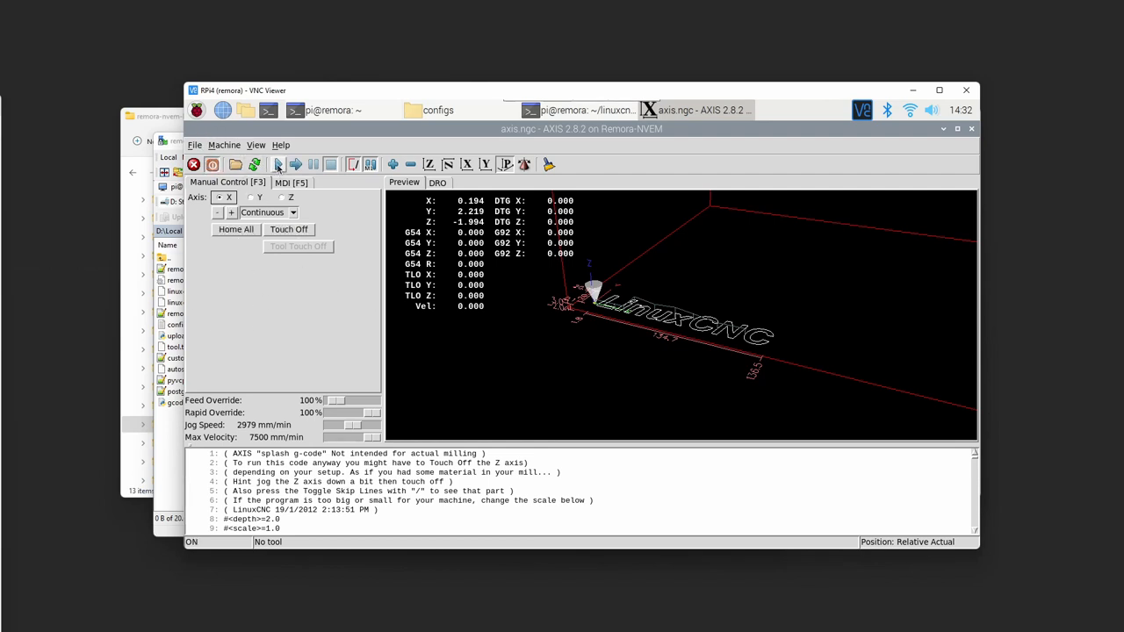
click(277, 165)
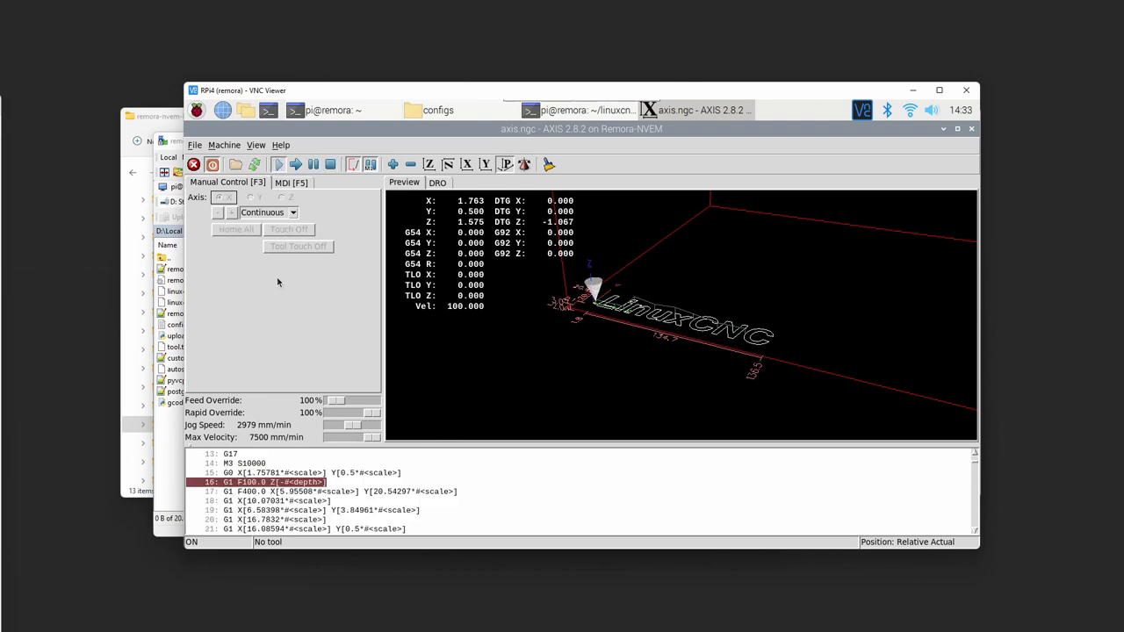
Step: Raise the Feed Override slider to a much higher feed rate
drag(336, 401, 350, 401)
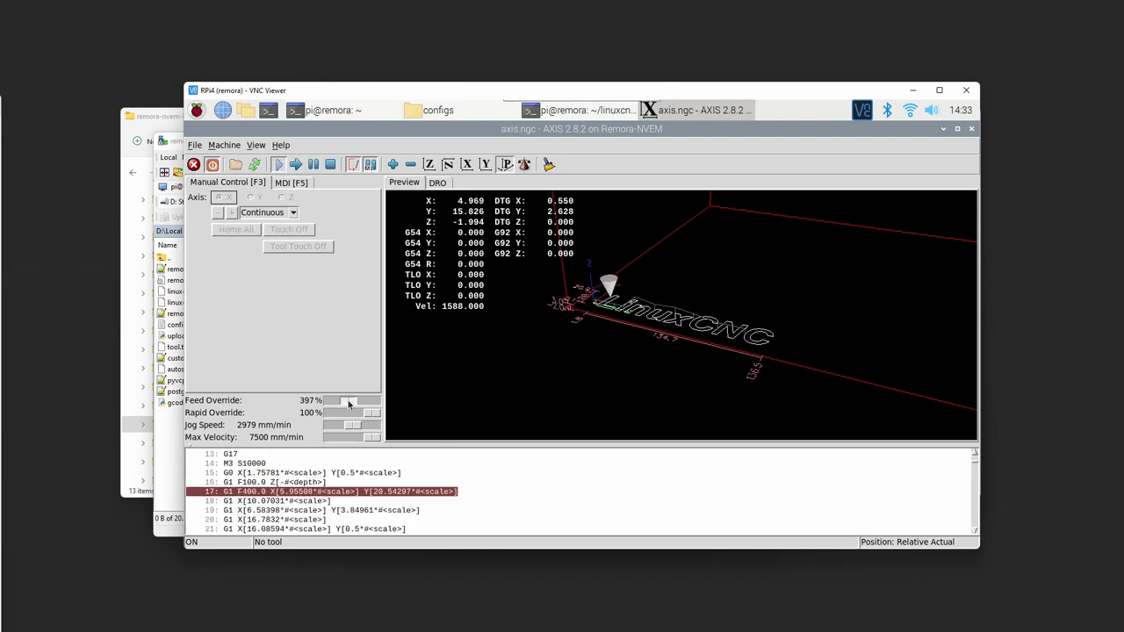
drag(347, 401, 360, 401)
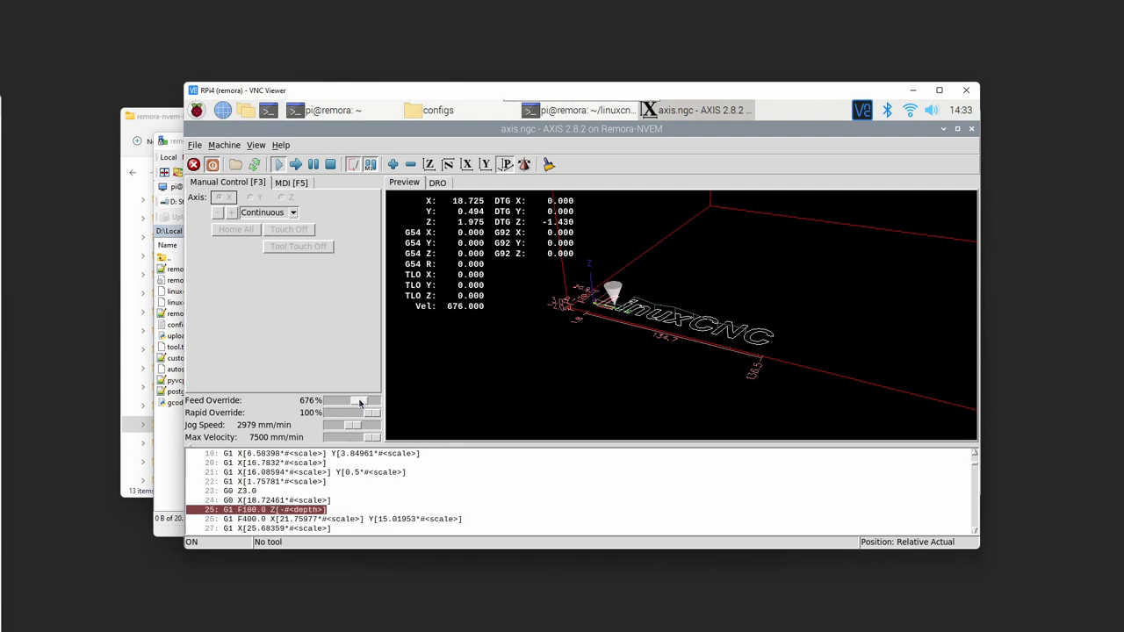